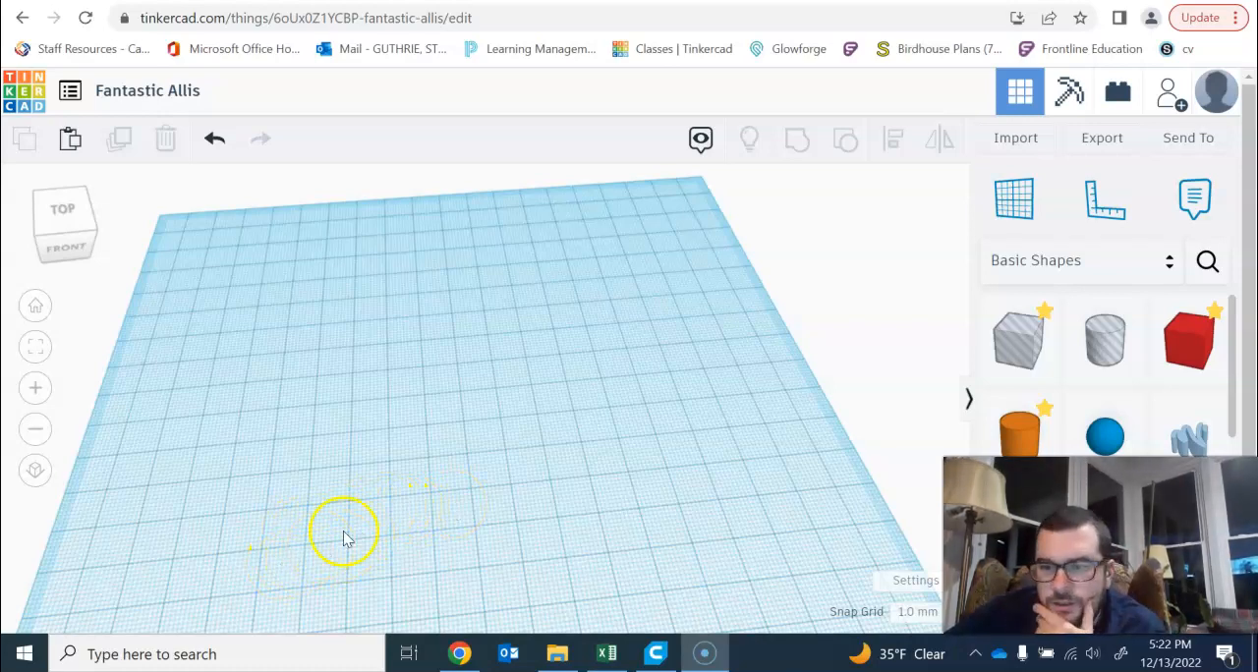
mouse_move(249, 376)
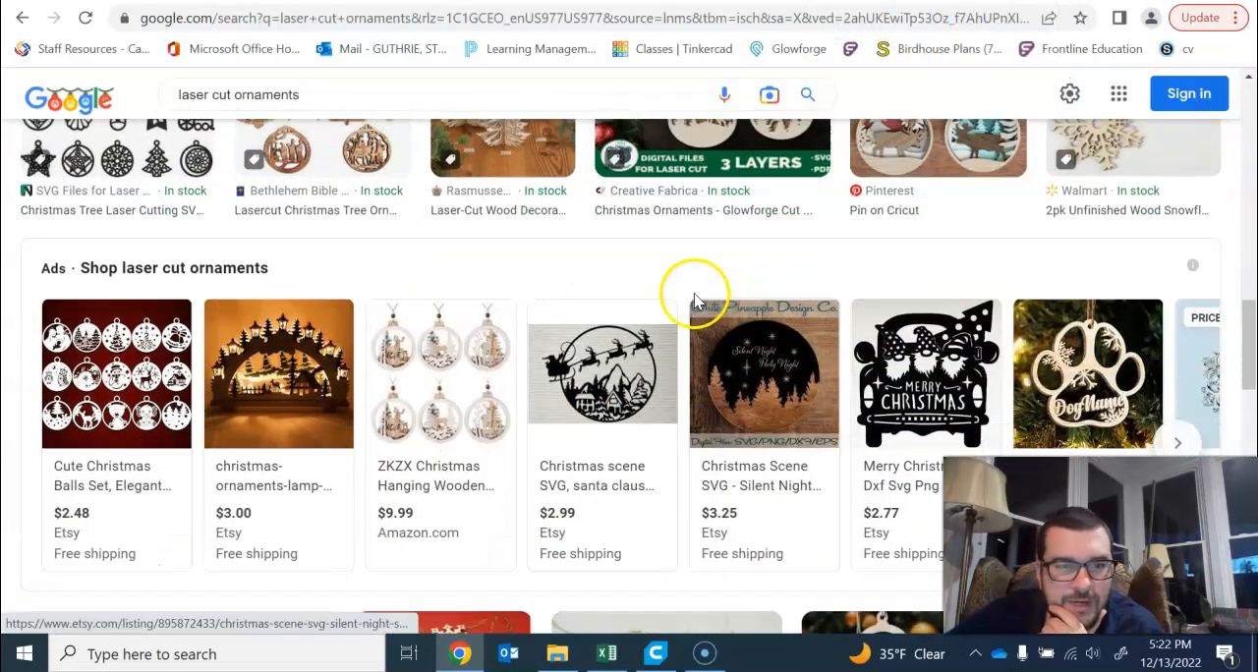
Scroll through the 'laser cut ornaments' image results to review tree, snowflake and bauble designs
scroll("down", 3)
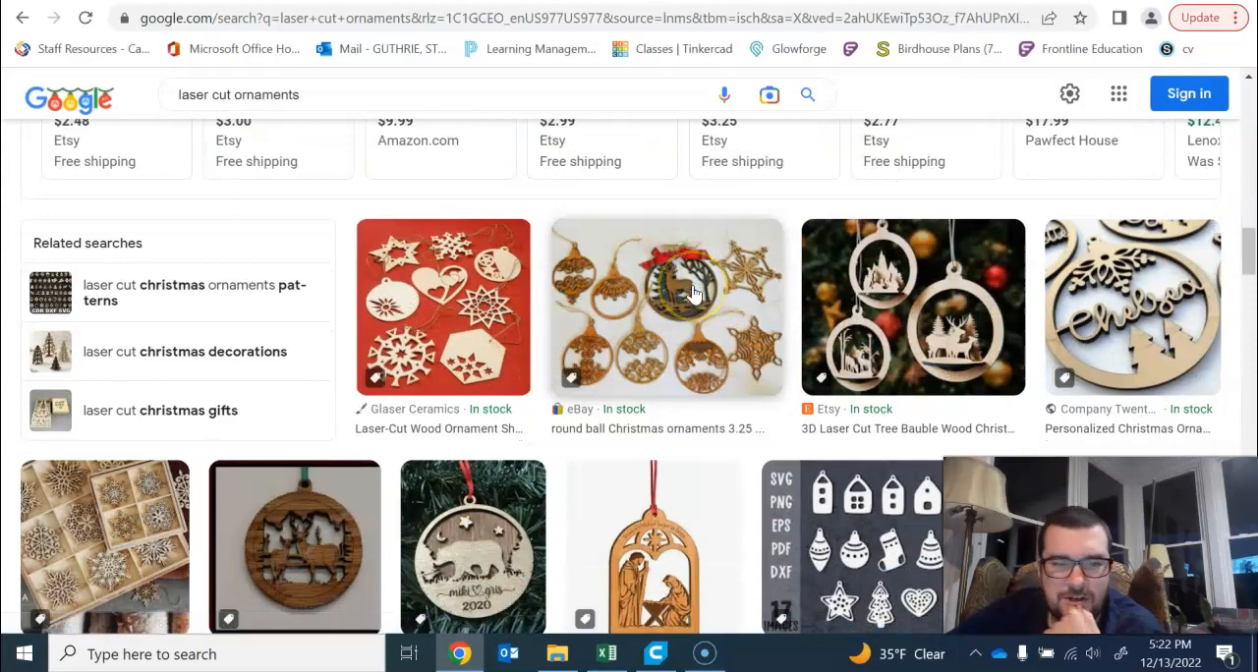
scroll("down", 3)
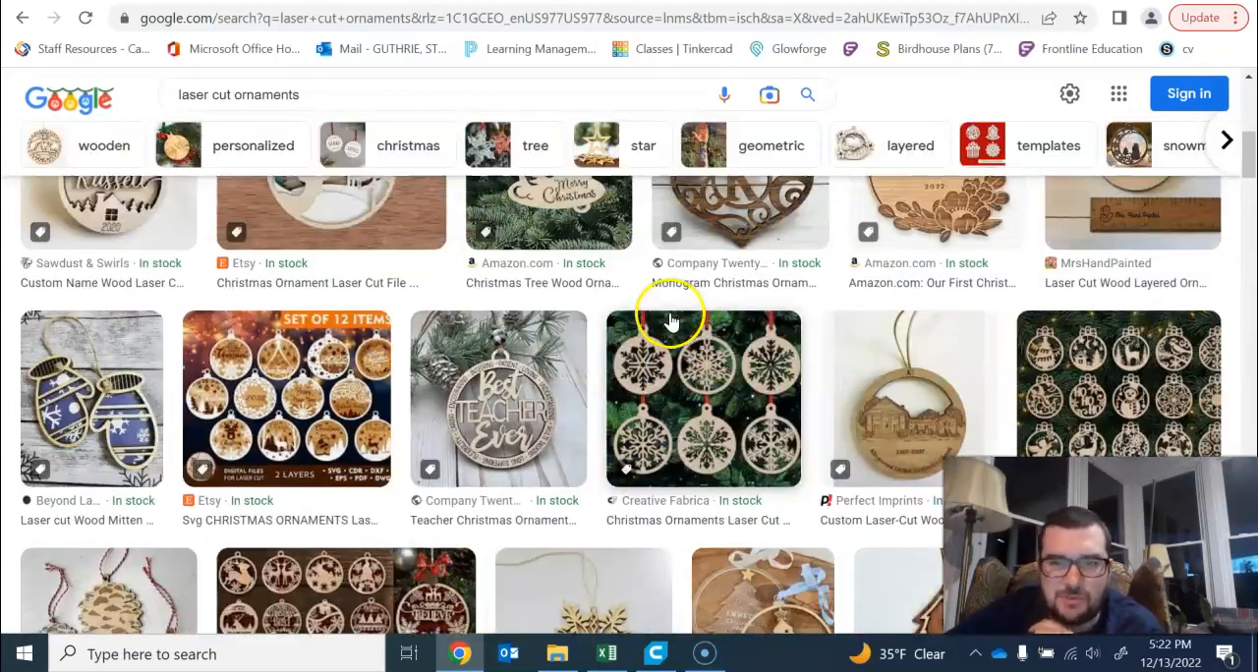
scroll("down", 3)
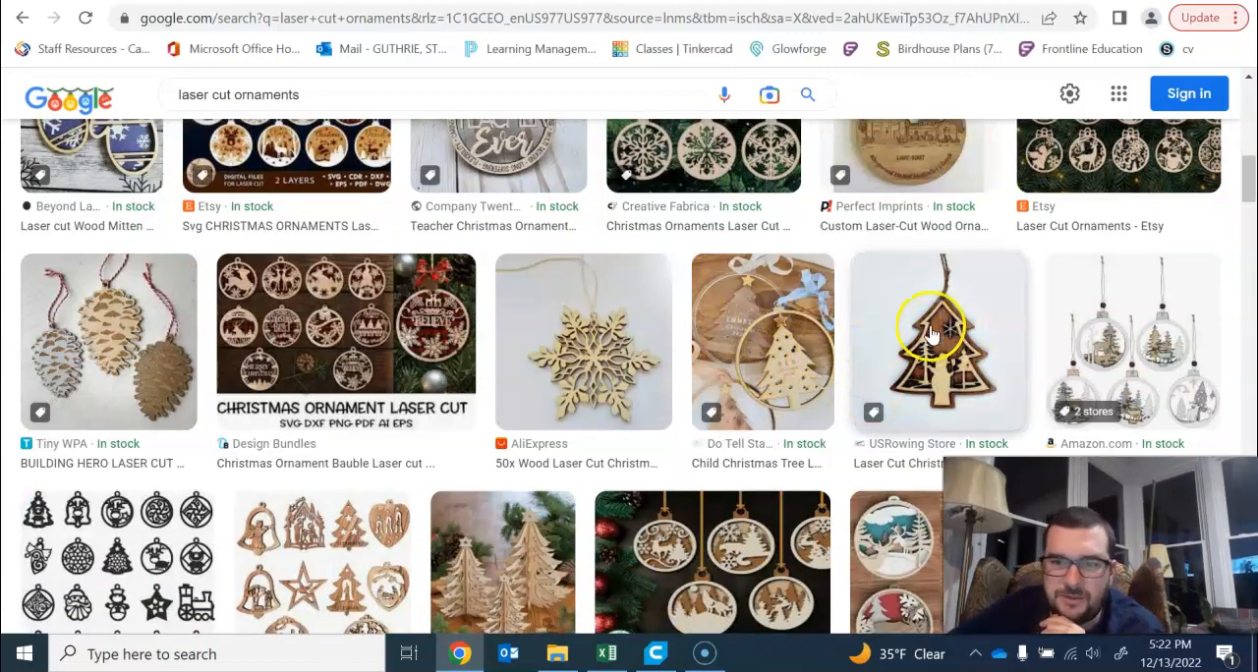
mouse_move(940, 285)
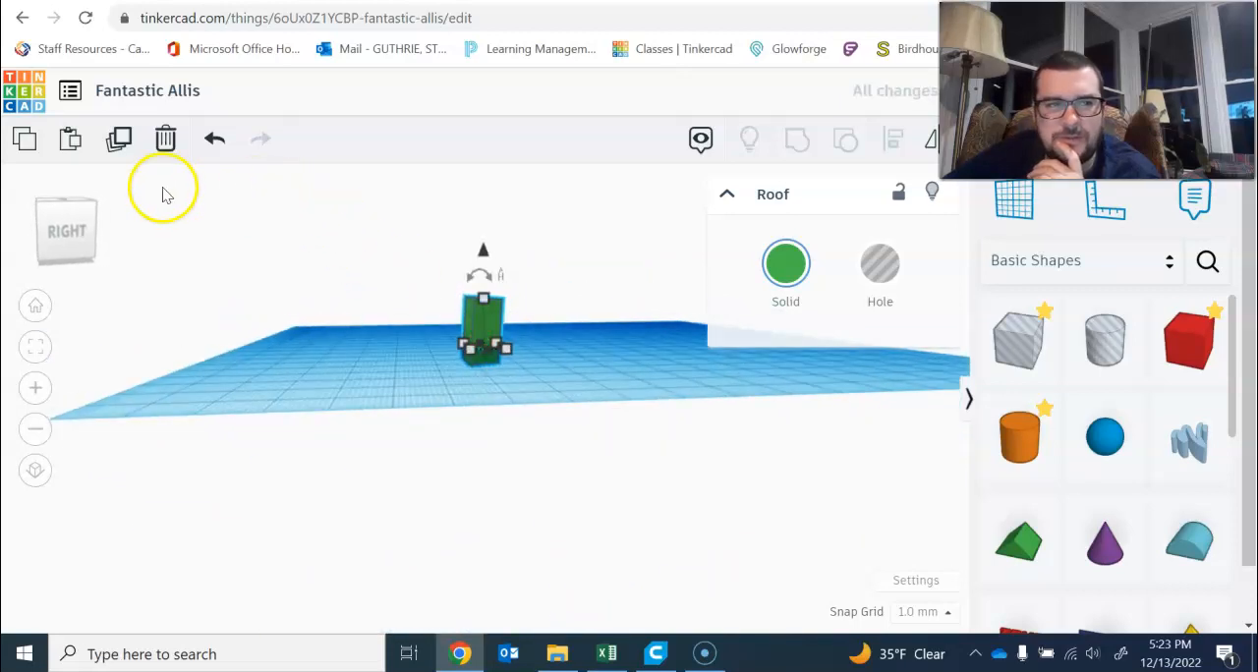
Rotate the green roof shape flat and lower it into a thin triangle about 27 mm wide
left_click(214, 139)
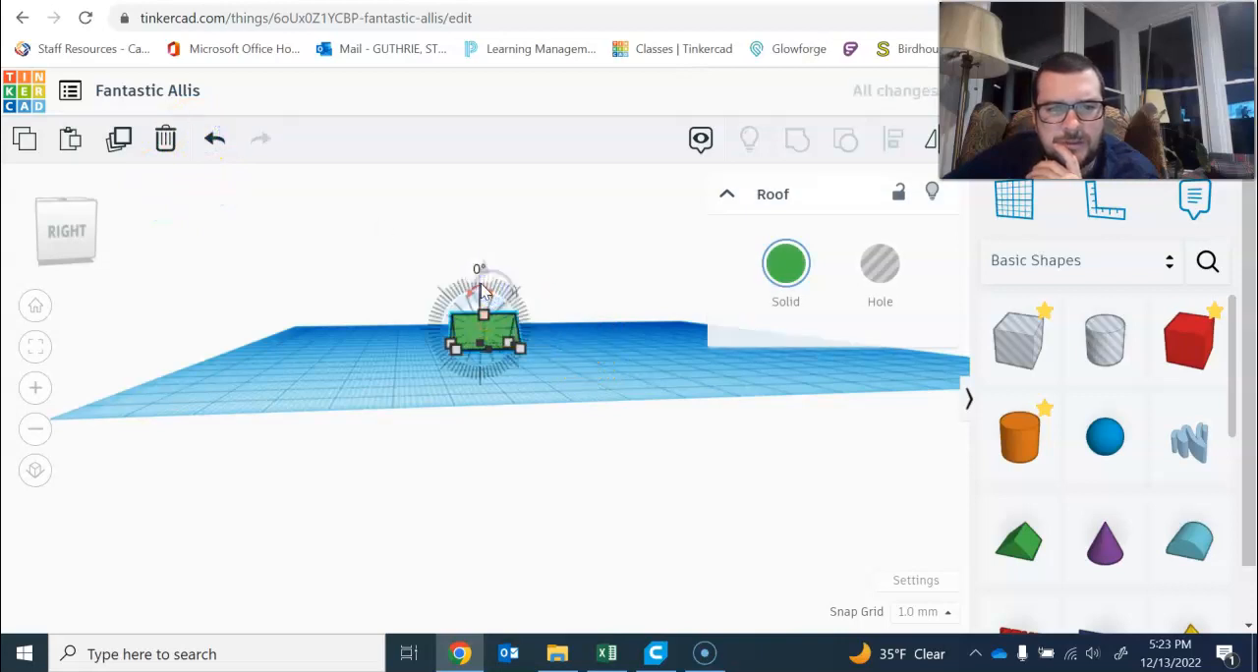
left_click_drag(481, 285, 511, 324)
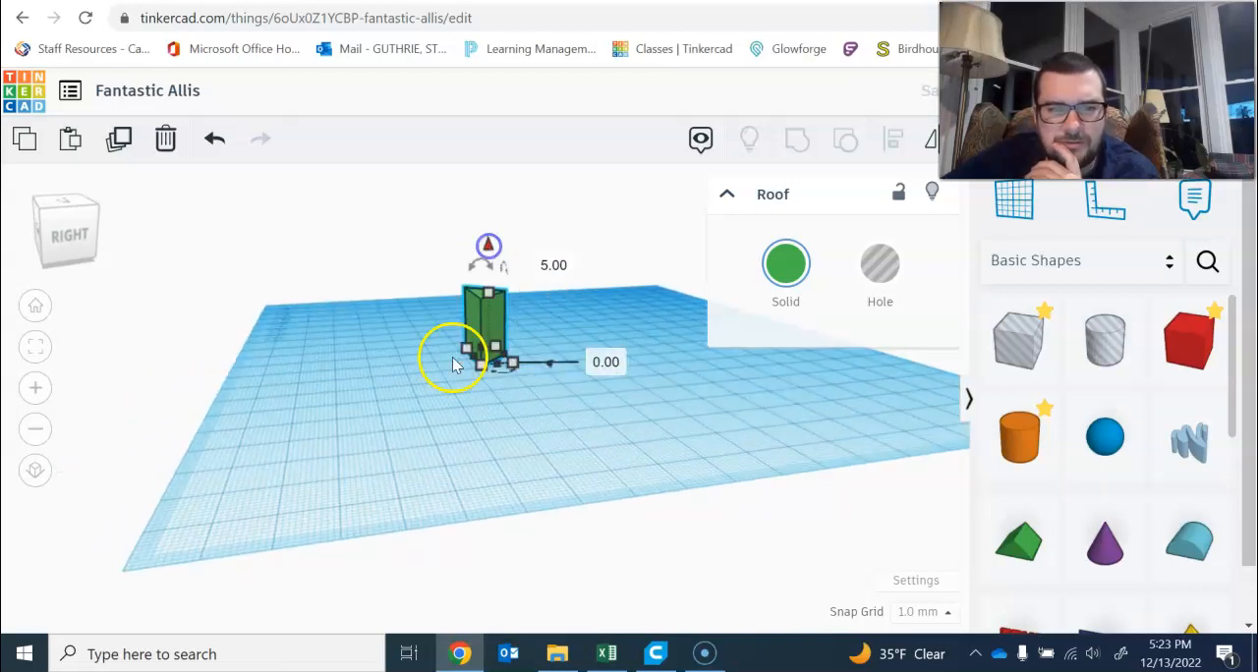
left_click_drag(452, 359, 615, 435)
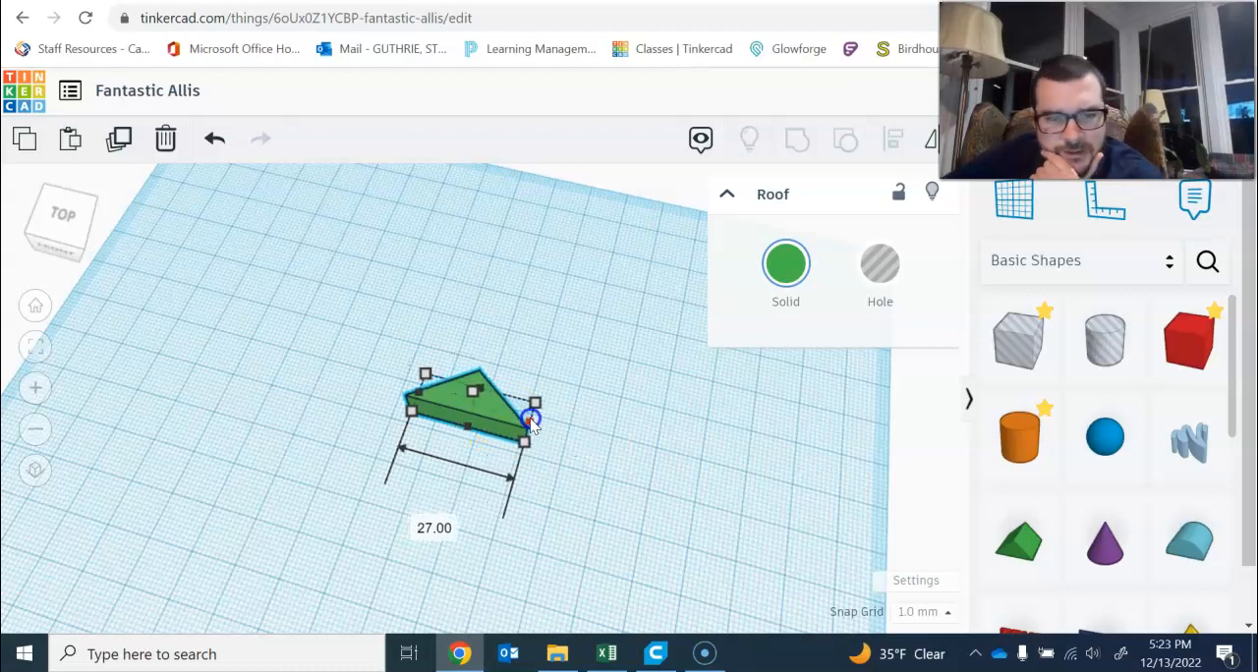
Stretch the flat green triangle to width 40.00 and depth 15.00
left_click_drag(533, 415, 594, 431)
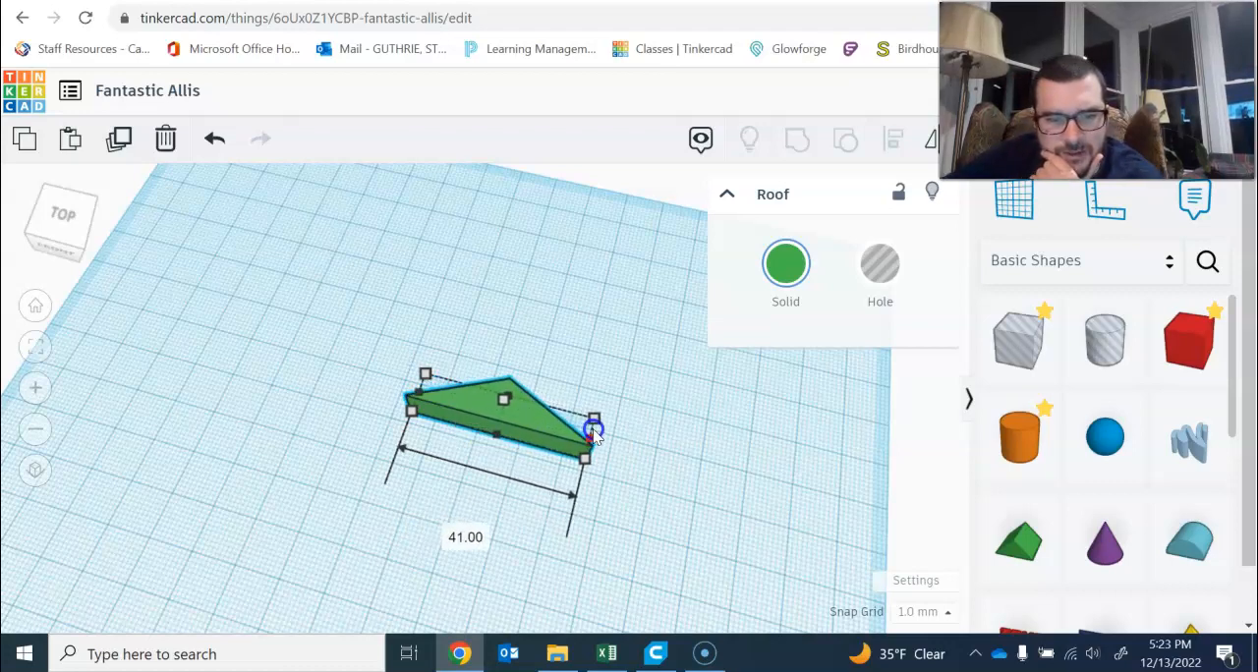
left_click_drag(592, 430, 585, 428)
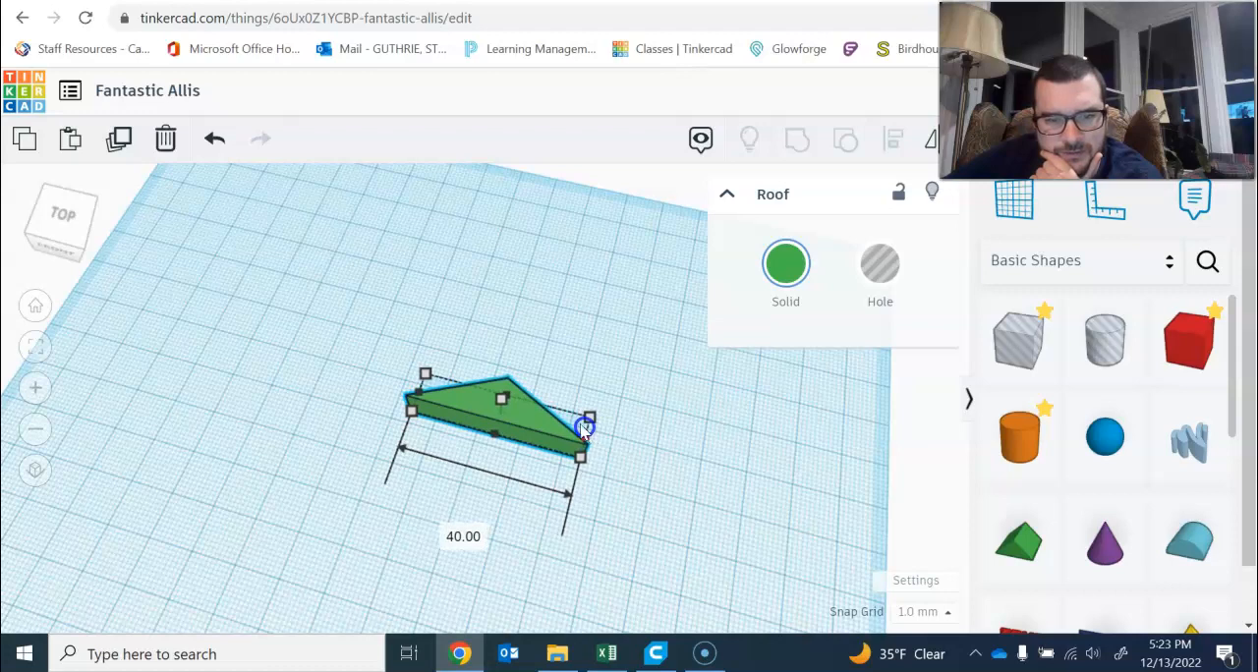
left_click_drag(586, 428, 525, 376)
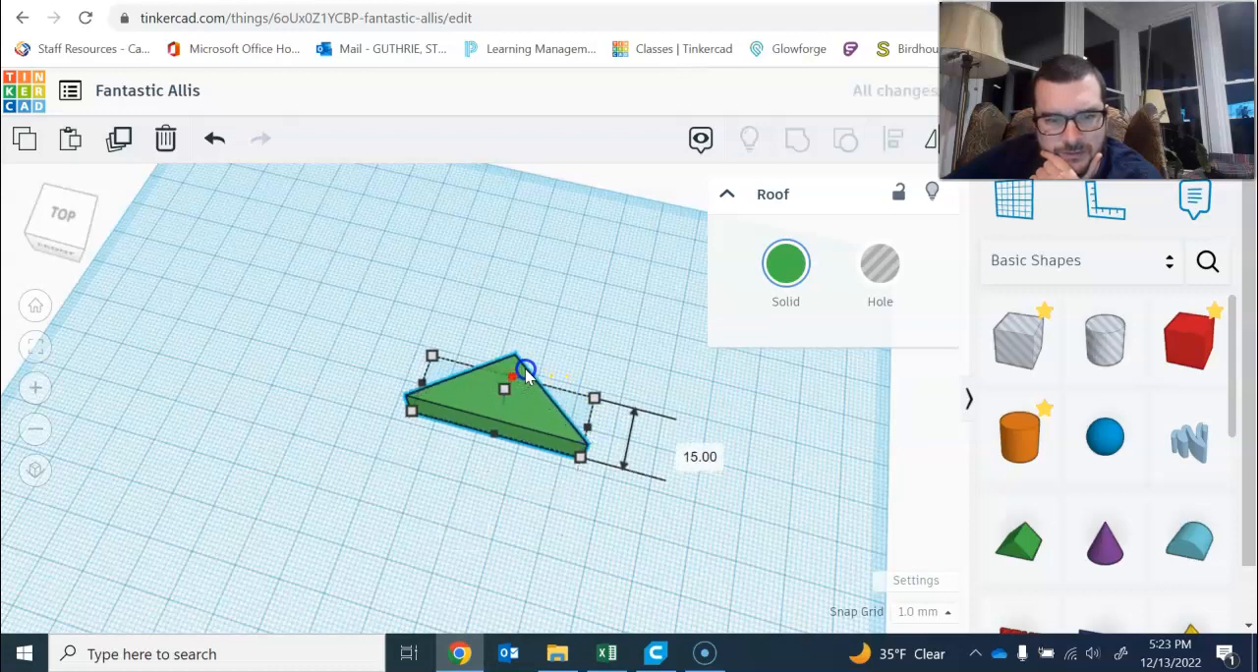
left_click_drag(526, 368, 531, 353)
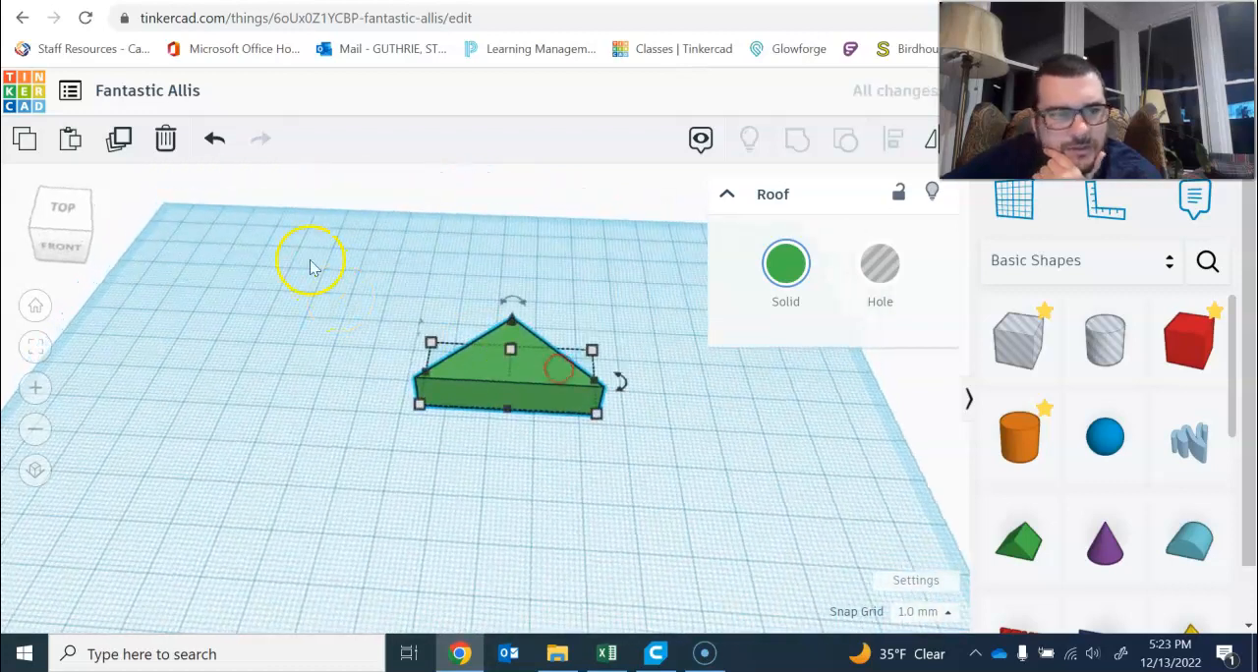
mouse_move(525, 393)
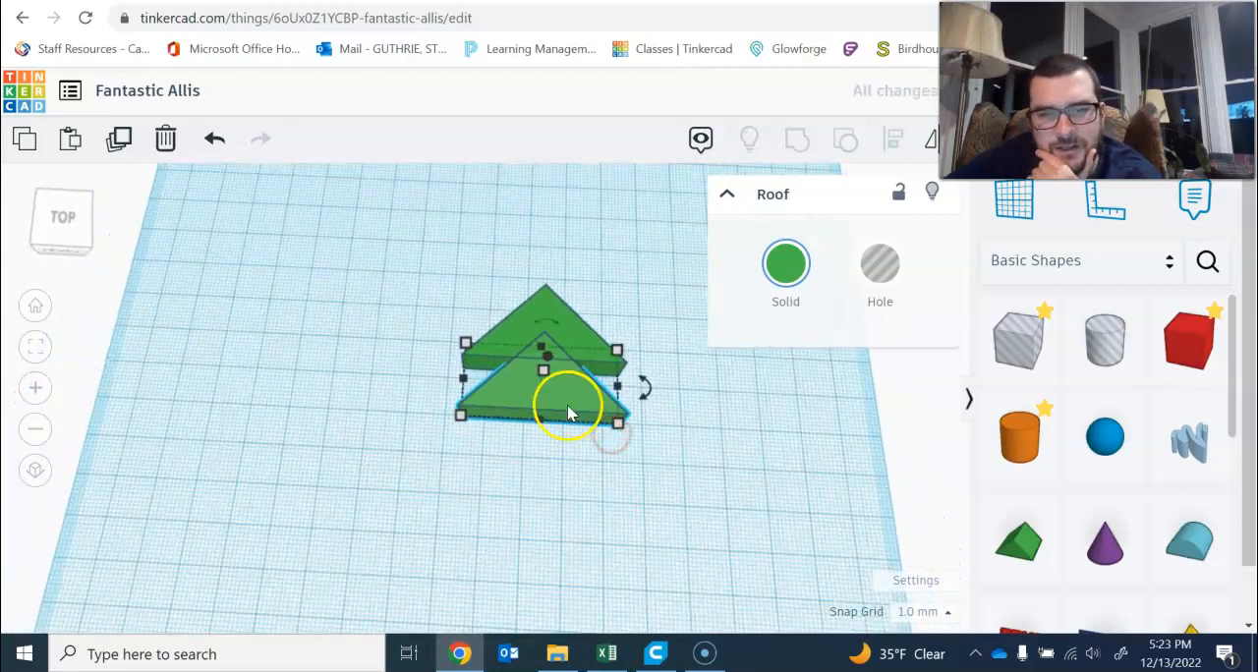
Duplicate the triangle into tiers, widening lower layers to 42, 42, 58 and 56
left_click(118, 138)
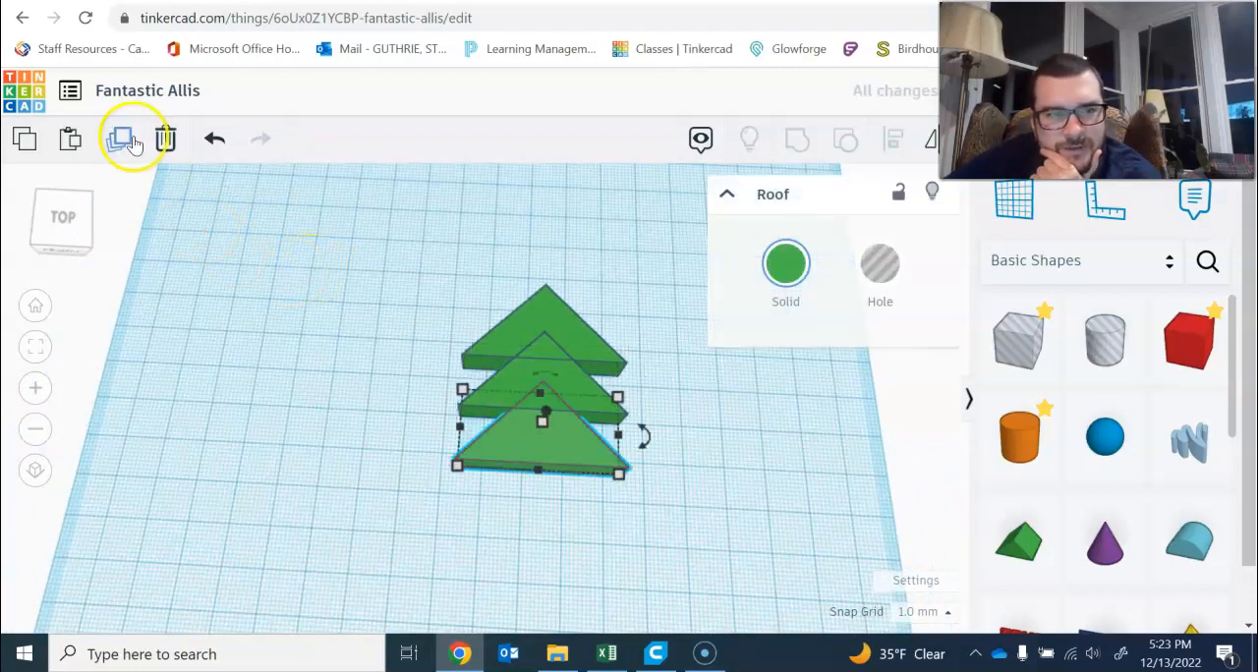
left_click(119, 139)
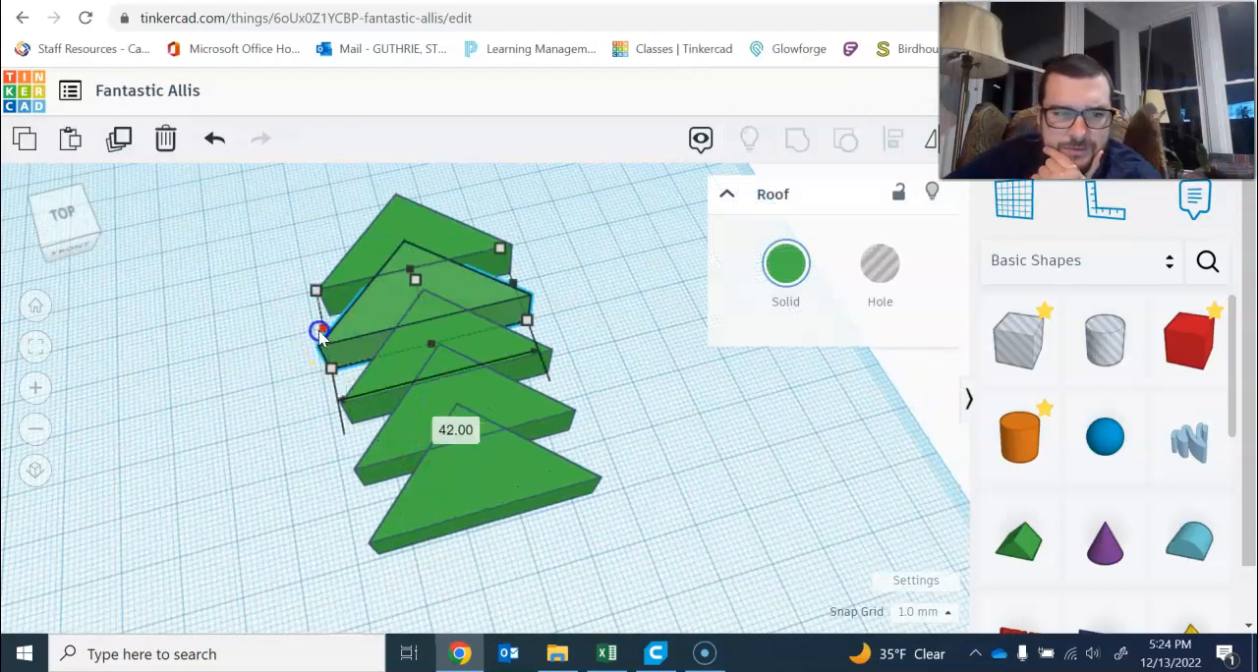
left_click_drag(320, 329, 526, 285)
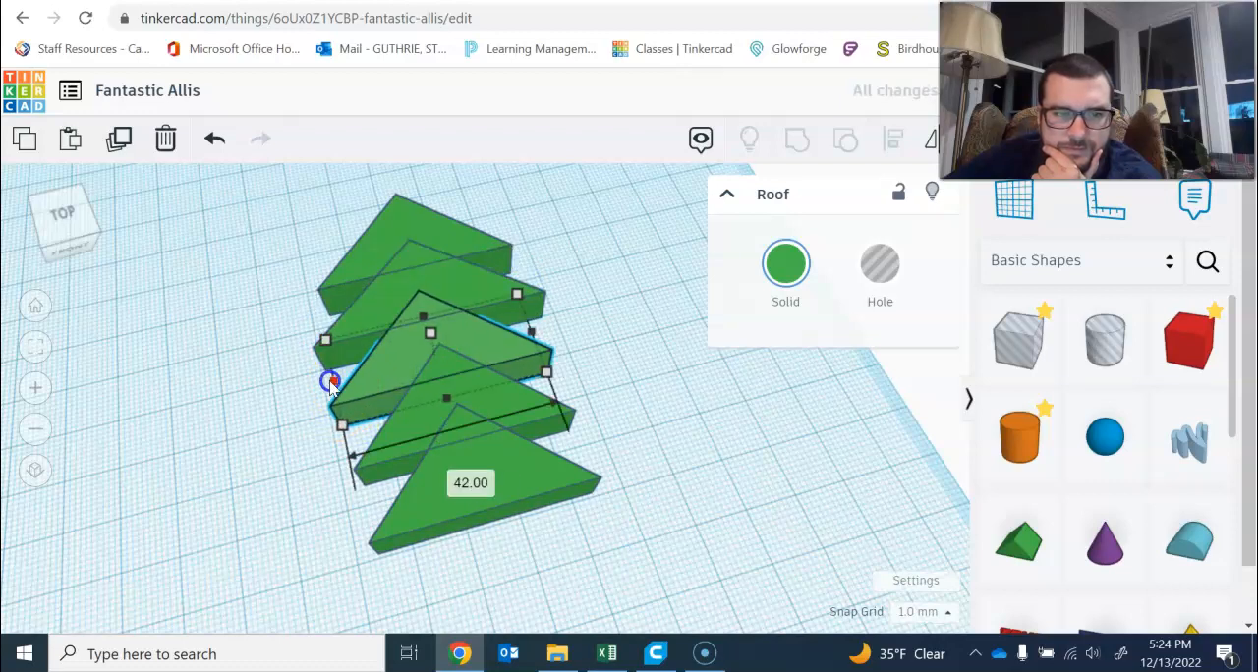
left_click_drag(331, 381, 561, 328)
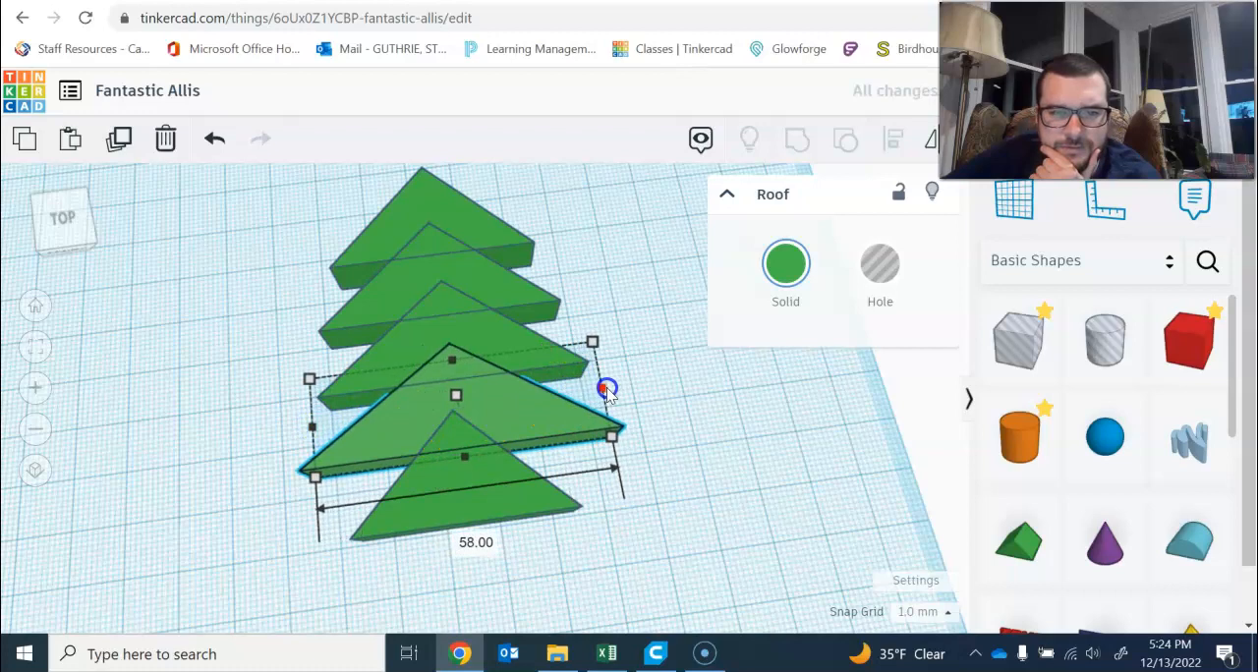
left_click_drag(606, 386, 364, 482)
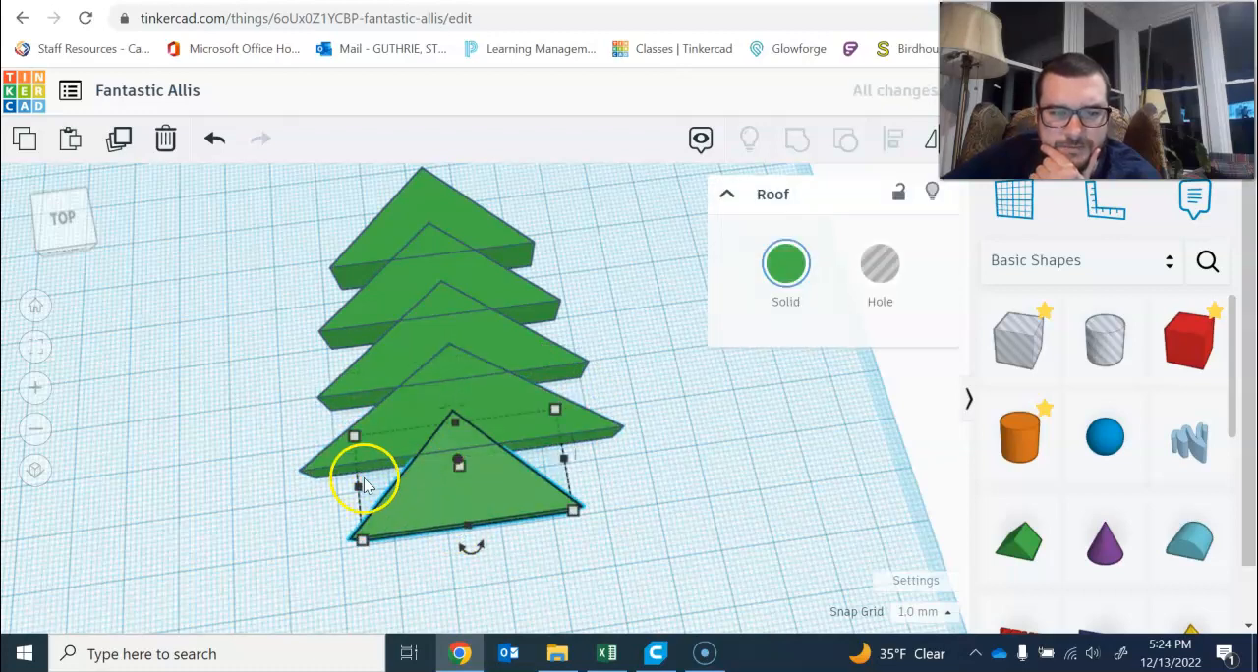
left_click_drag(354, 486, 570, 511)
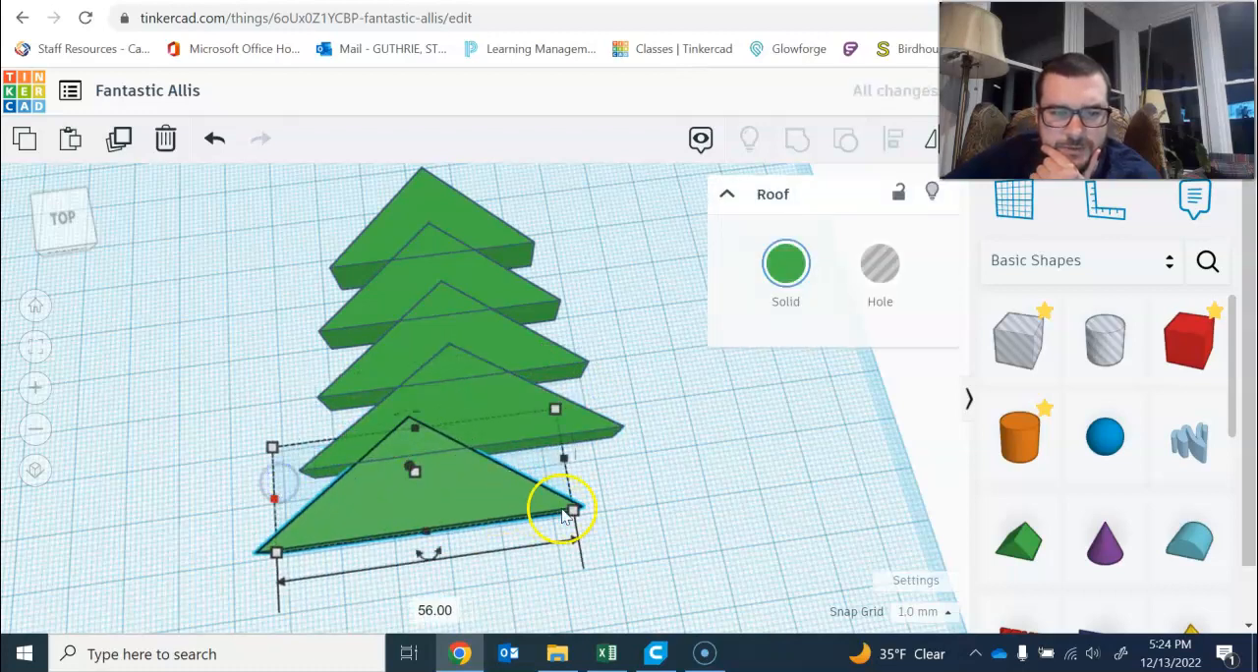
left_click_drag(563, 509, 652, 445)
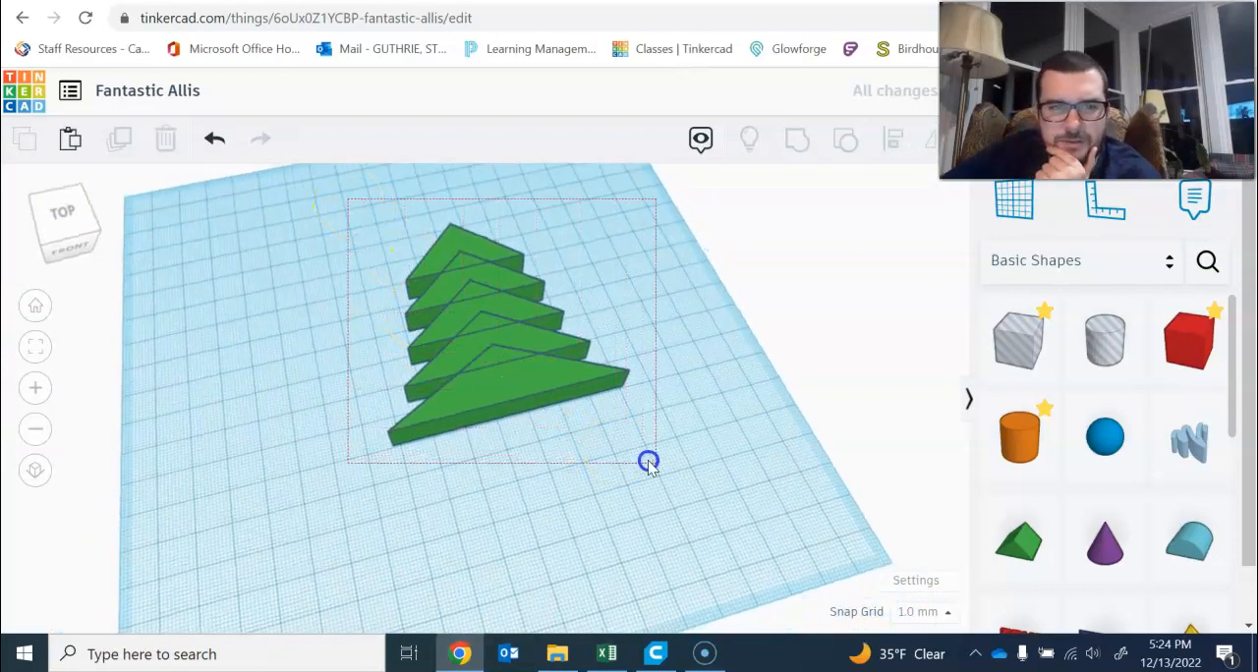
Select all five green triangle layers and group them into one tree
left_click(491, 344)
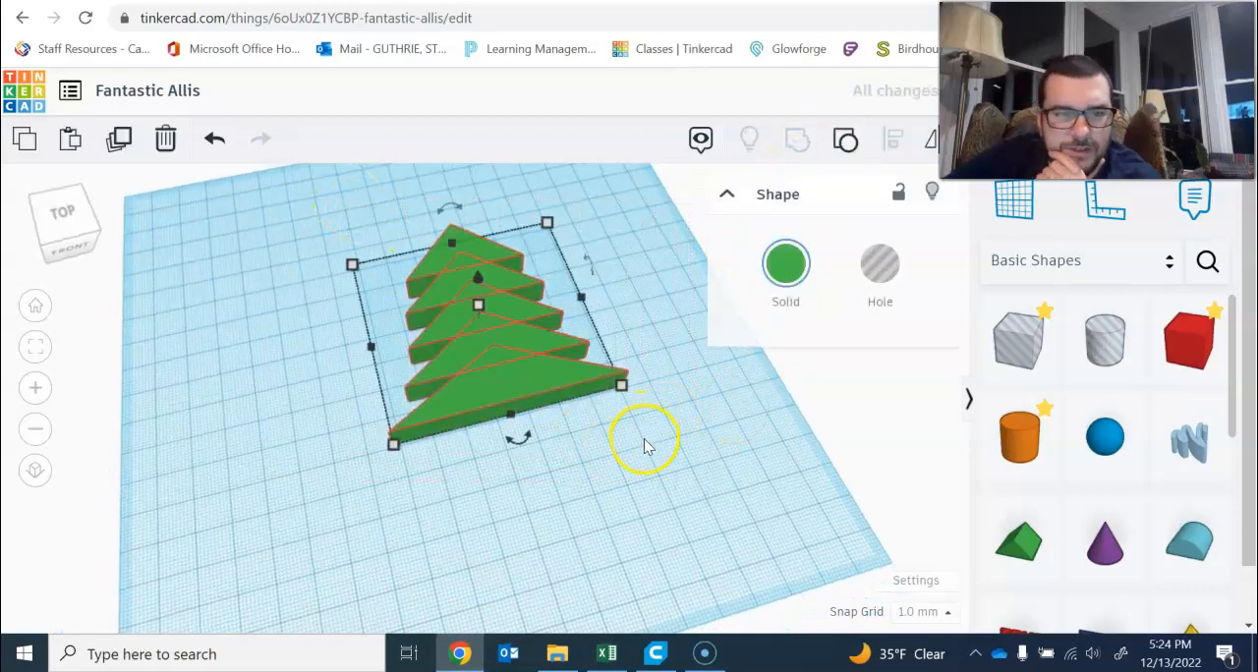
left_click(697, 419)
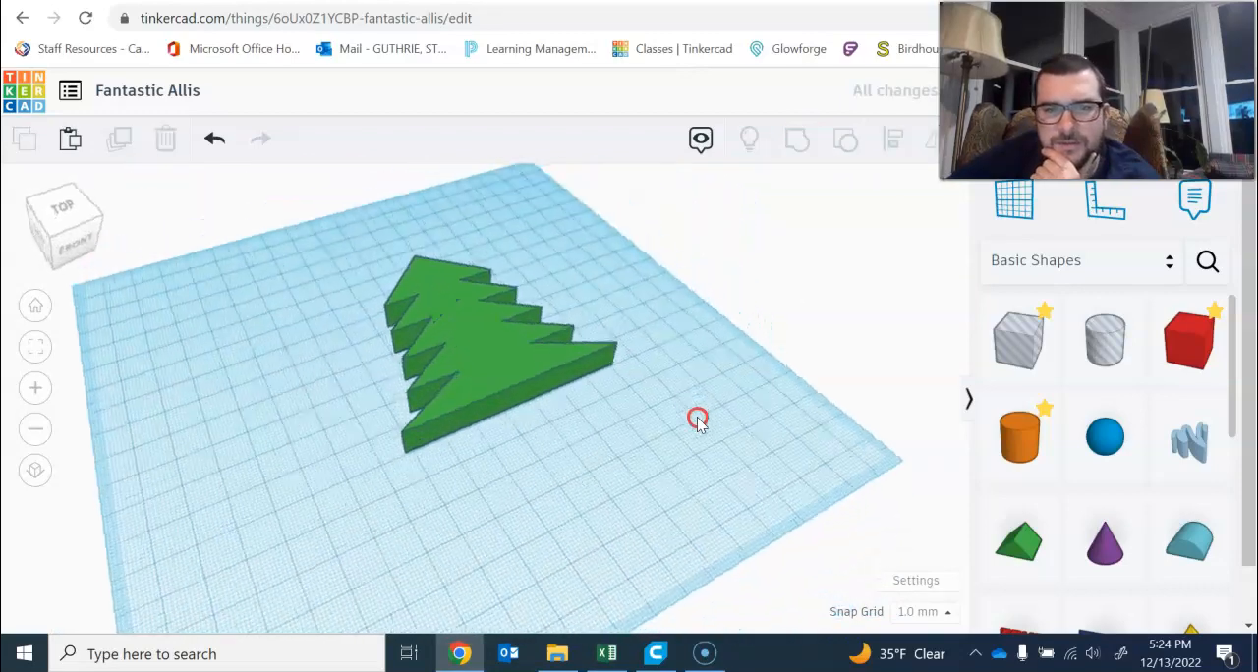
scroll("down", 3)
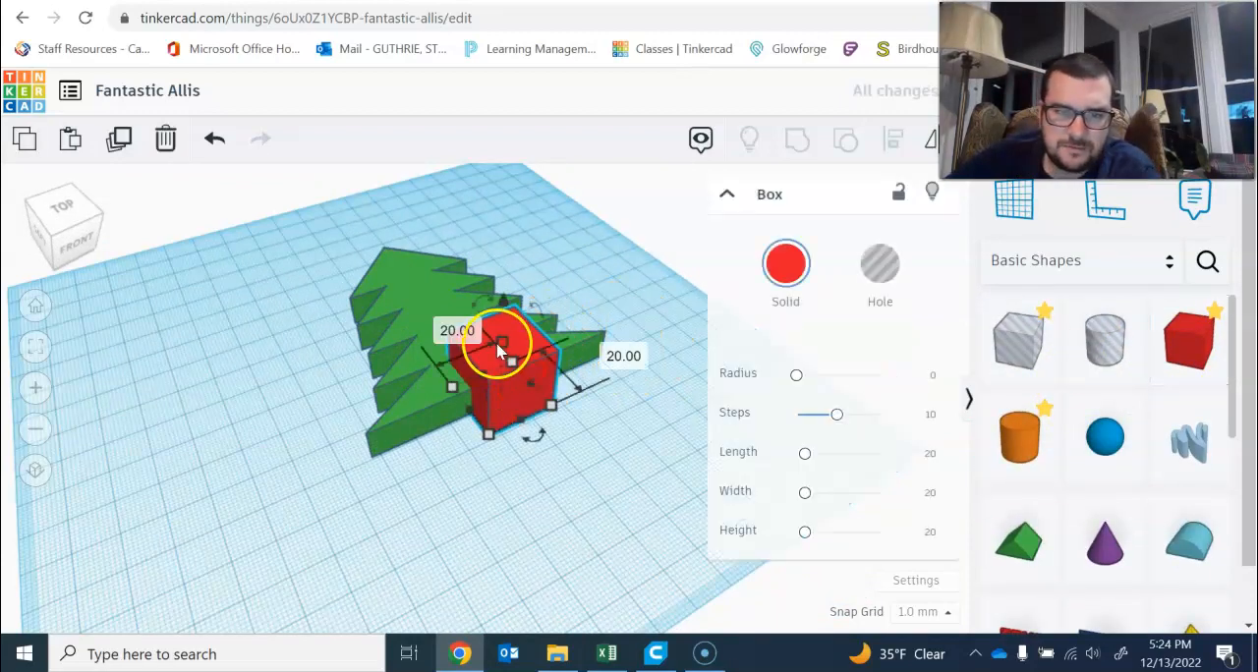
Move the red box to the tree's base and stretch it into a trunk about 15 by 37 mm
left_click_drag(499, 346, 506, 371)
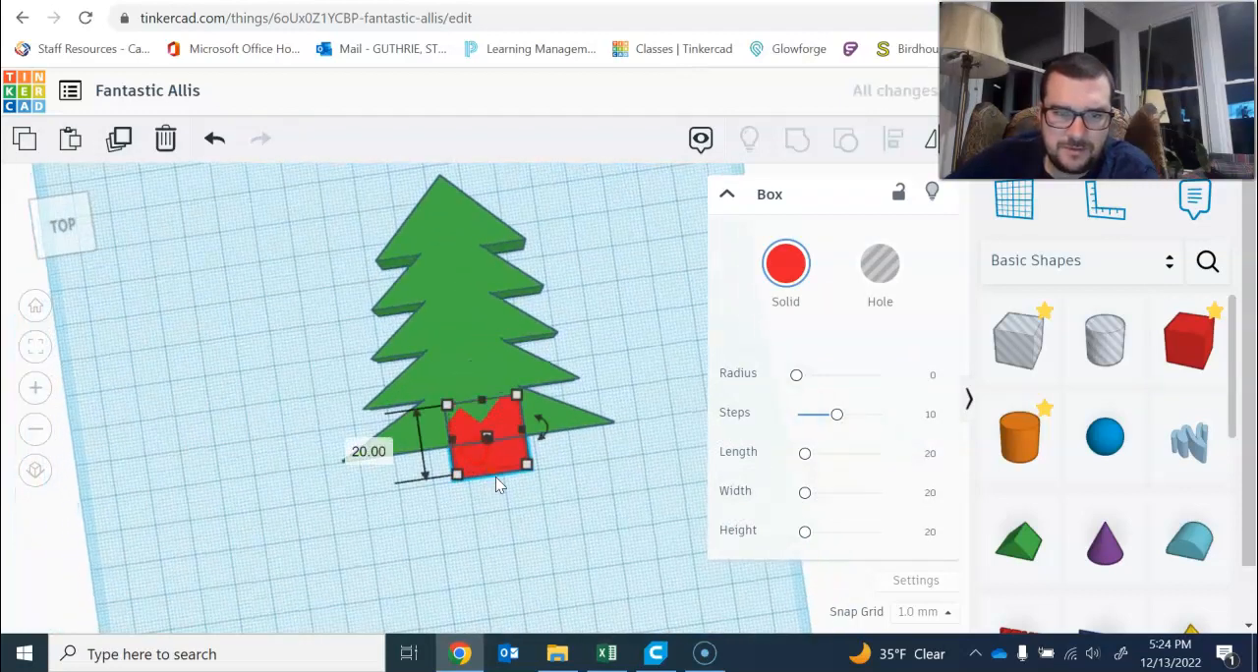
left_click_drag(501, 476, 501, 537)
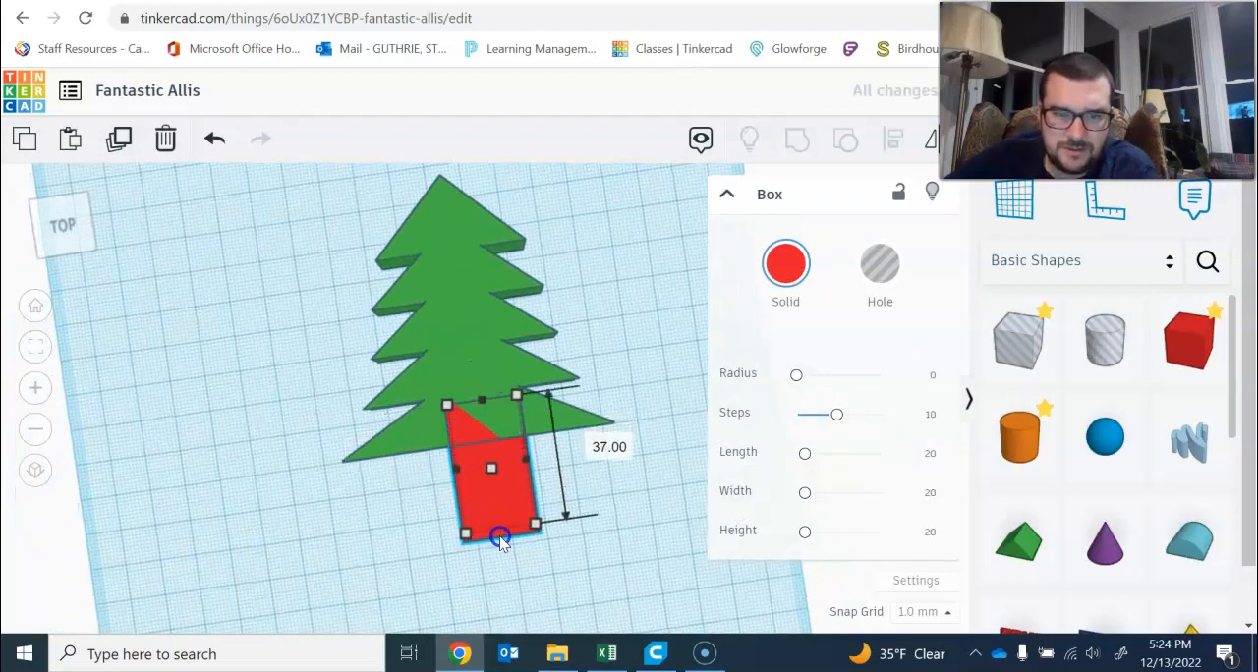
left_click_drag(501, 535, 516, 457)
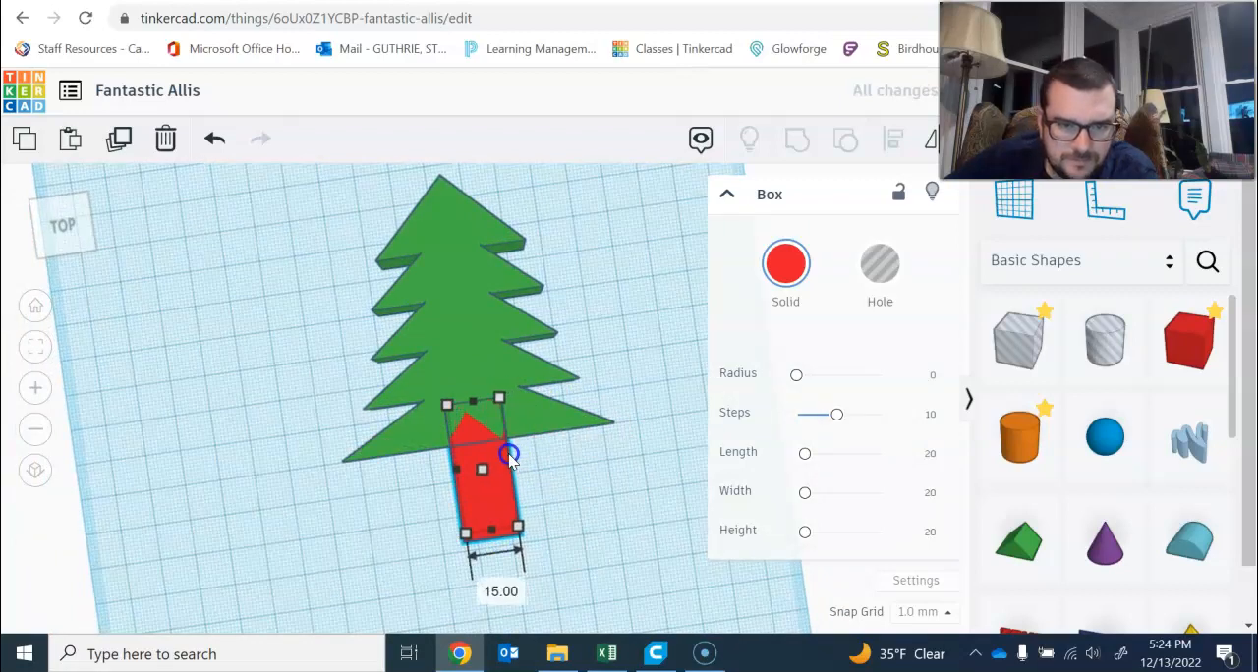
Group the trunk with the tree into one green shape, then orbit to inspect it
left_click(400, 304)
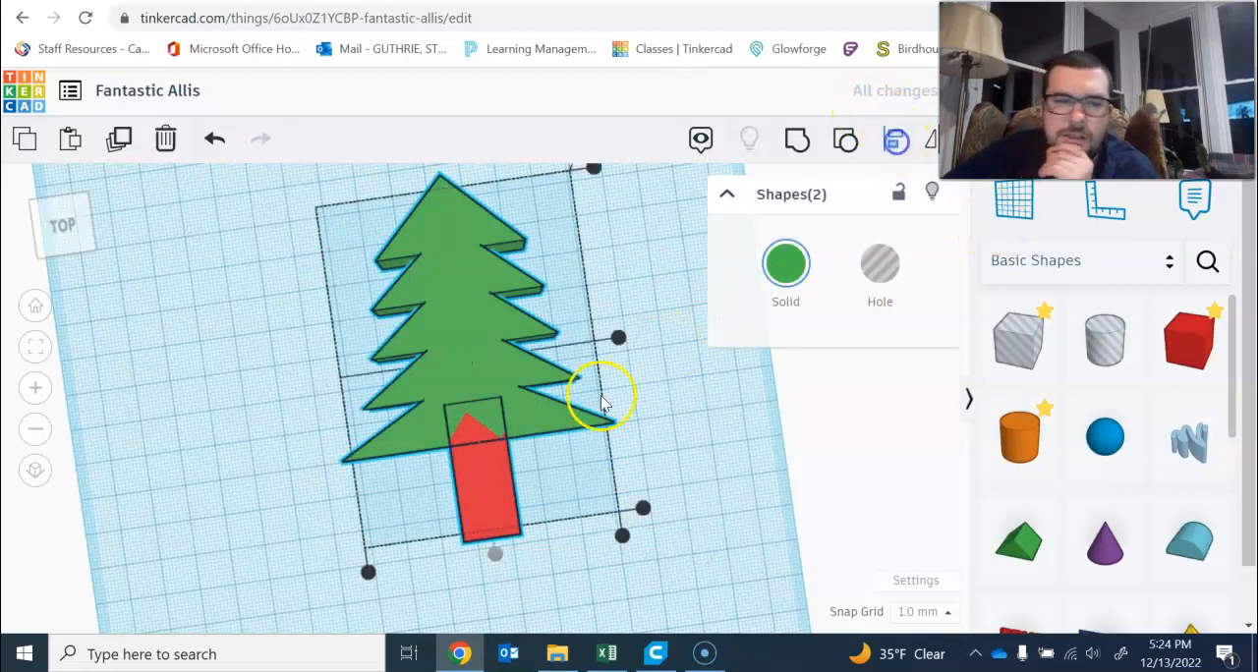
left_click(637, 406)
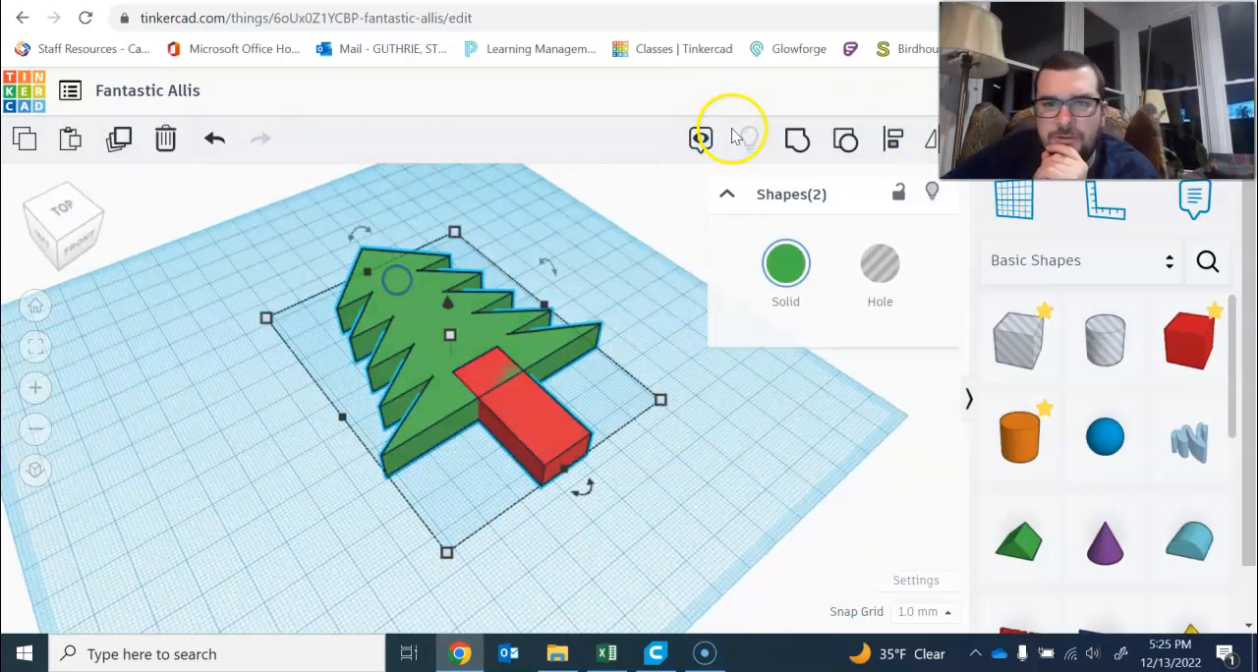
right_click(723, 405)
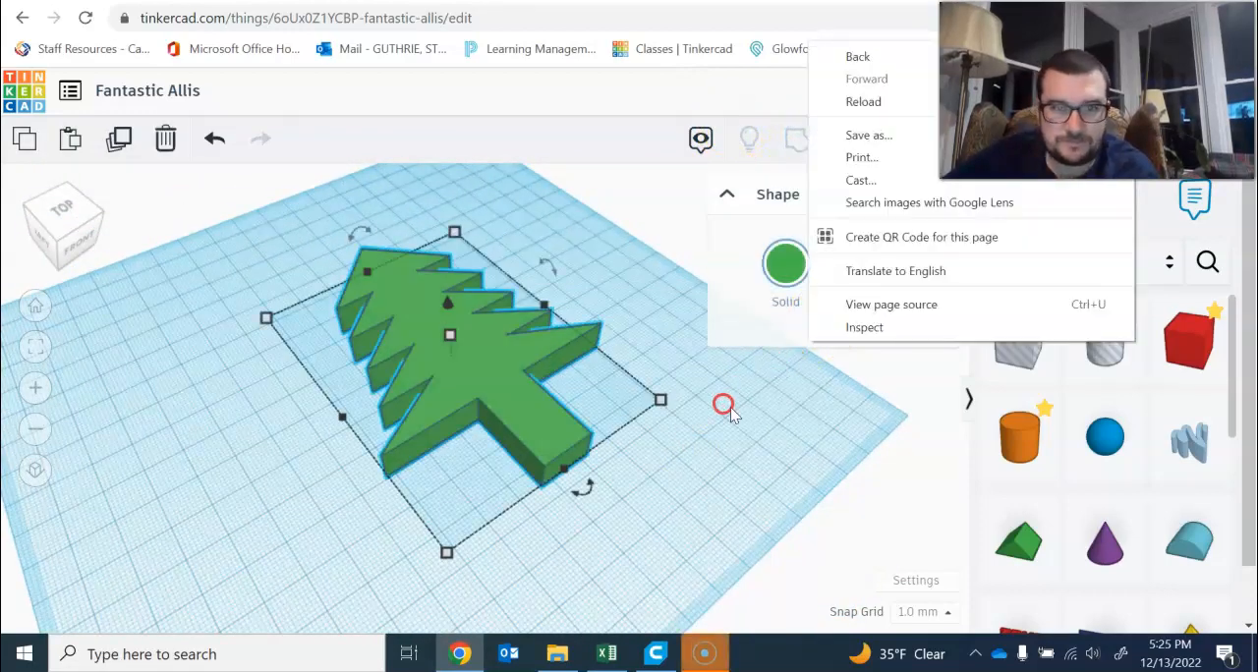
left_click(722, 406)
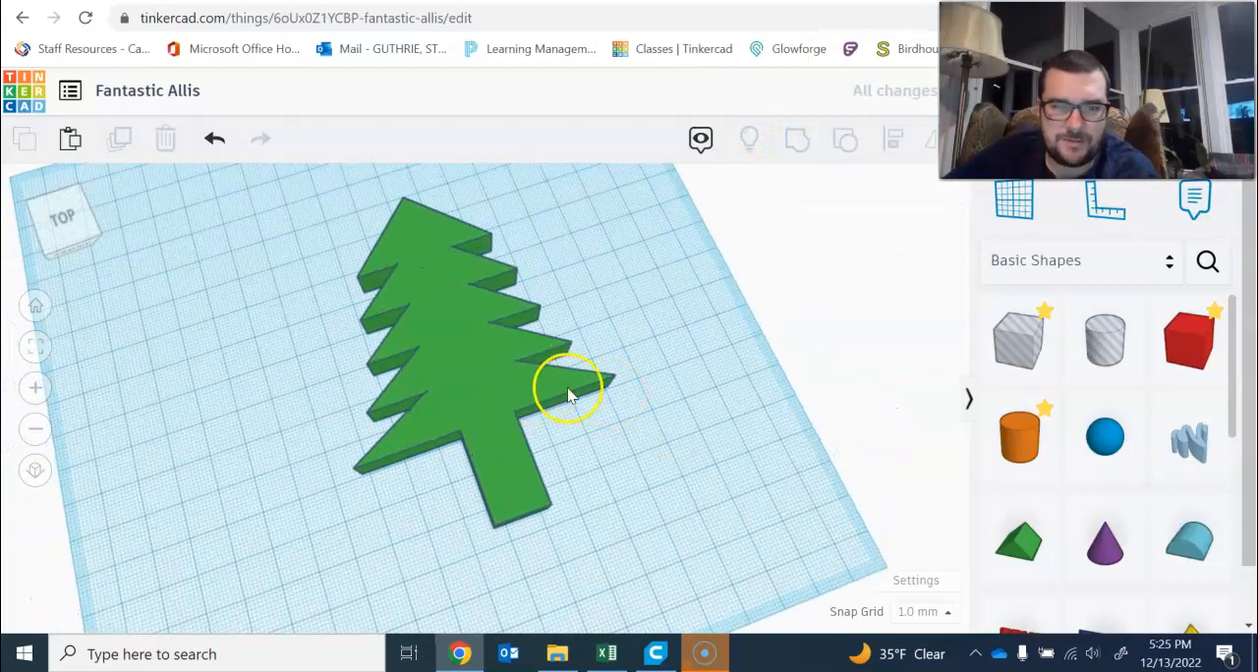
left_click_drag(570, 393, 639, 354)
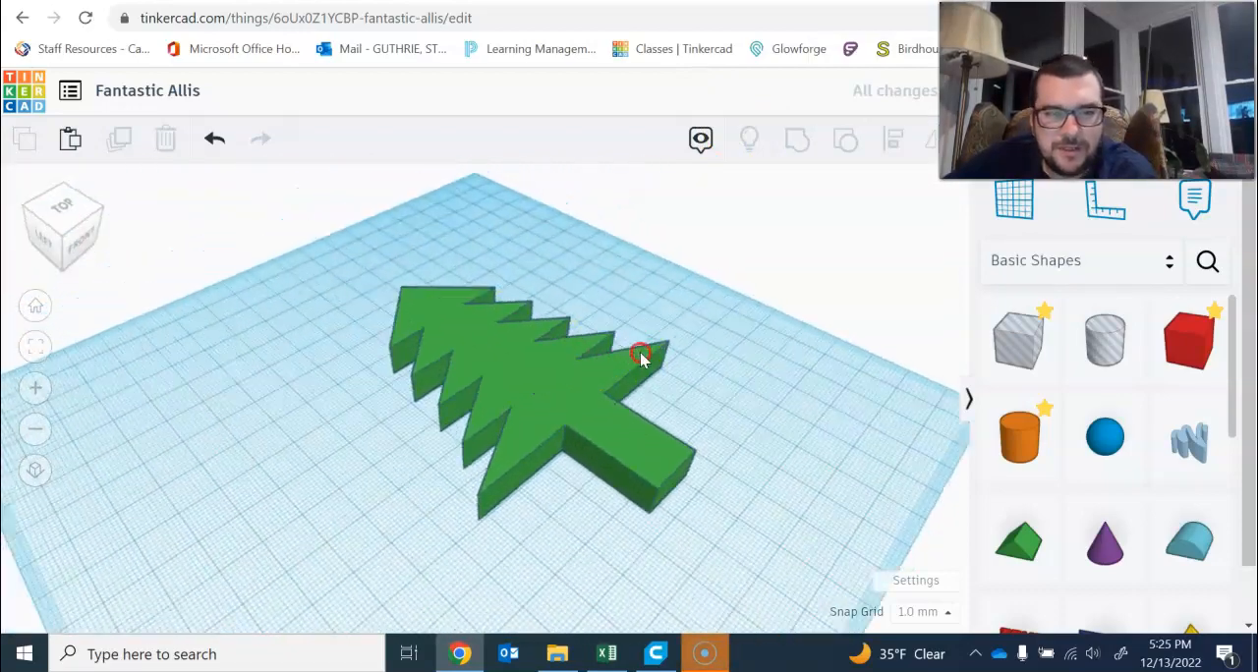
left_click_drag(639, 354, 570, 373)
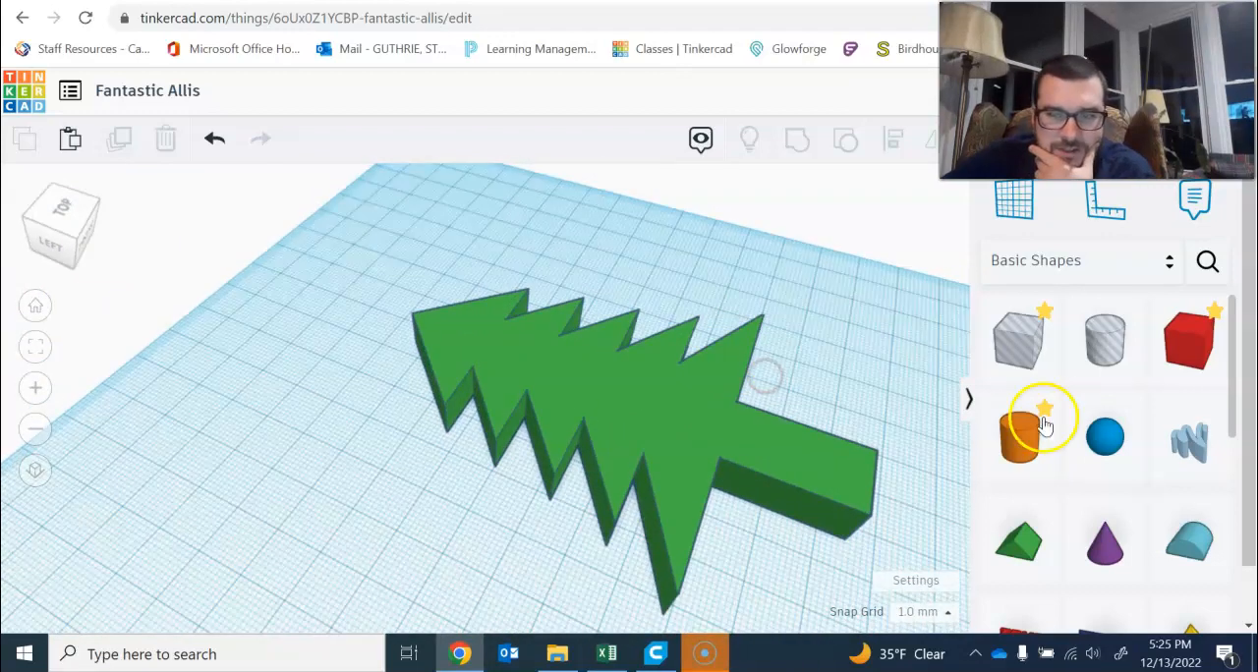
Place a small cylinder hole at the tree's tip and group it to pierce the top
left_click(1105, 339)
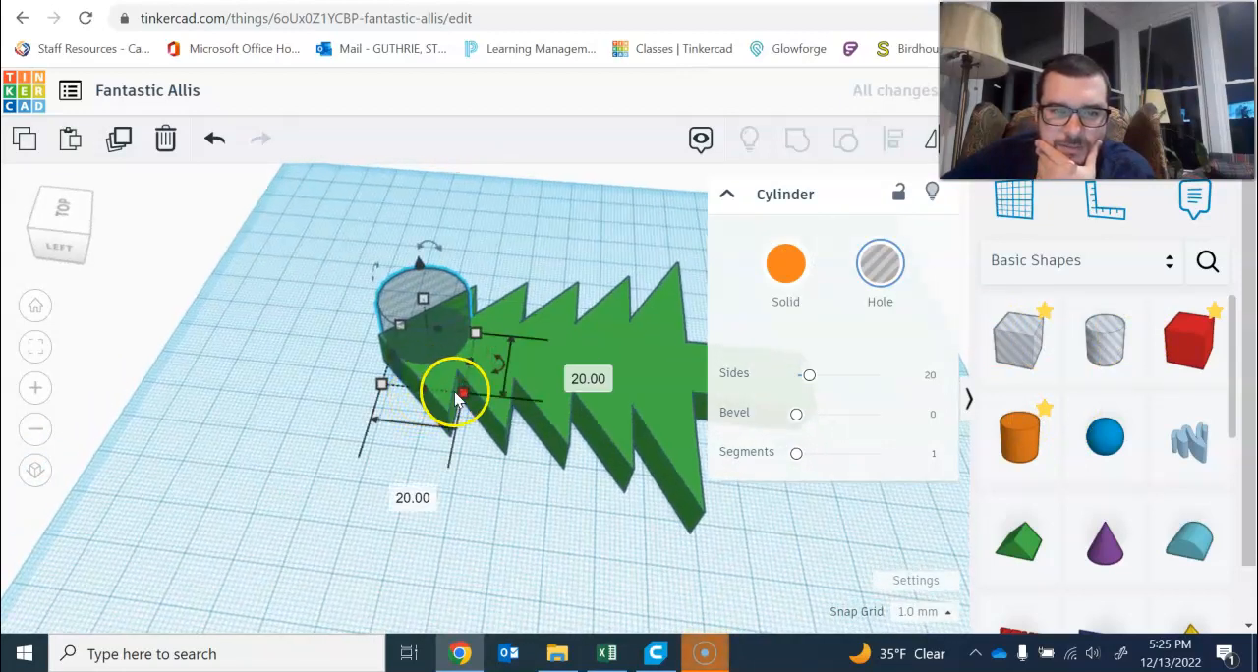
left_click_drag(462, 393, 494, 504)
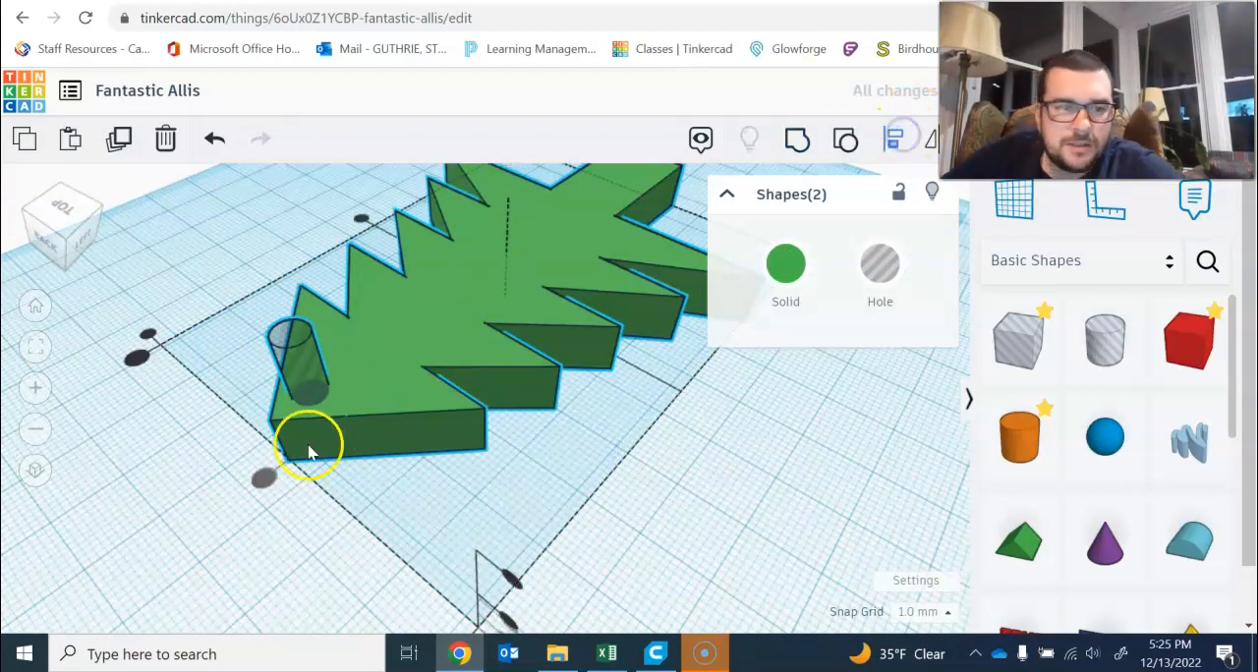
left_click(186, 344)
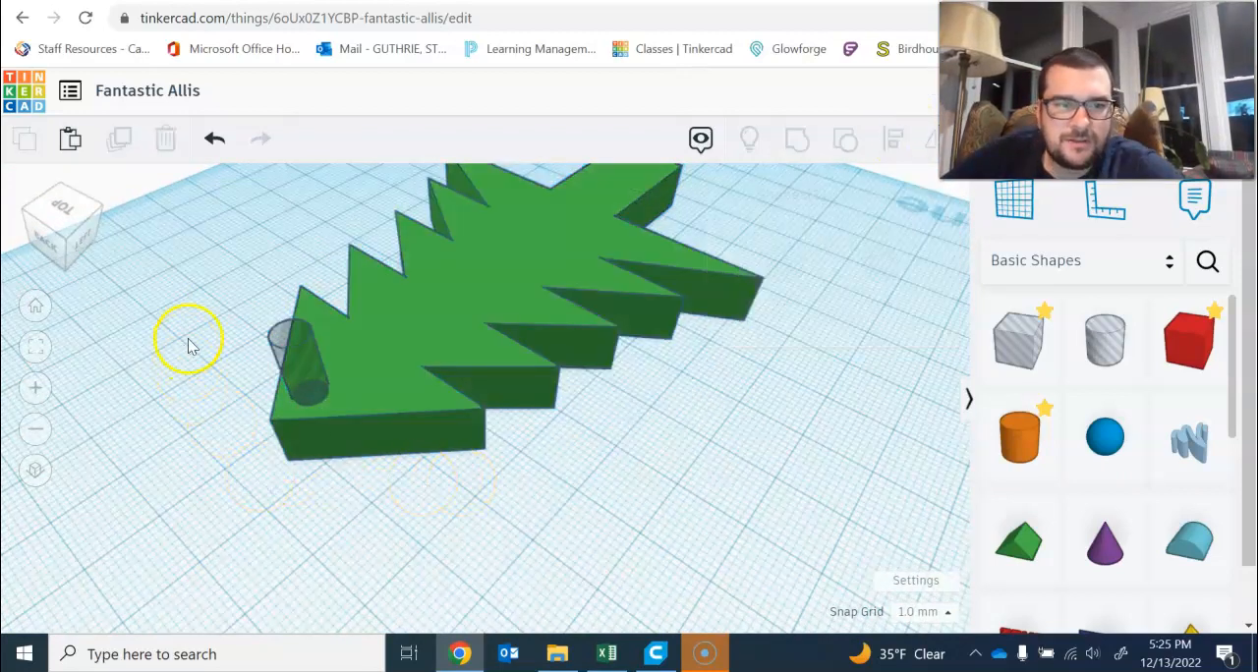
left_click(804, 420)
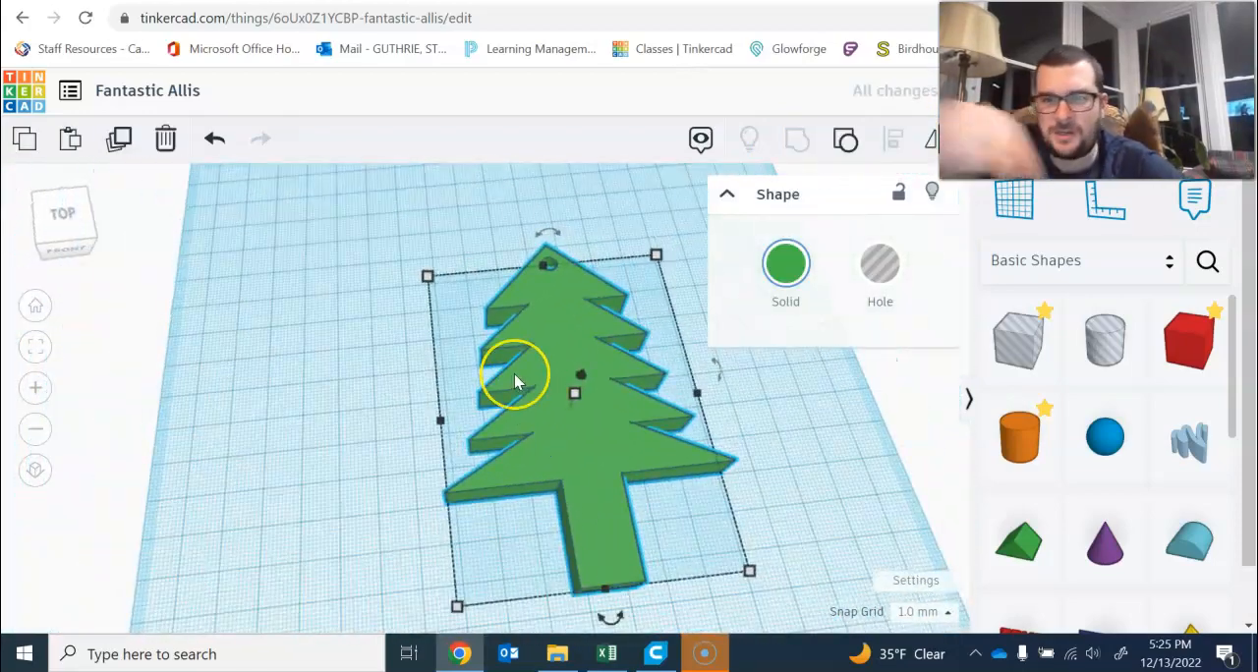
mouse_move(526, 373)
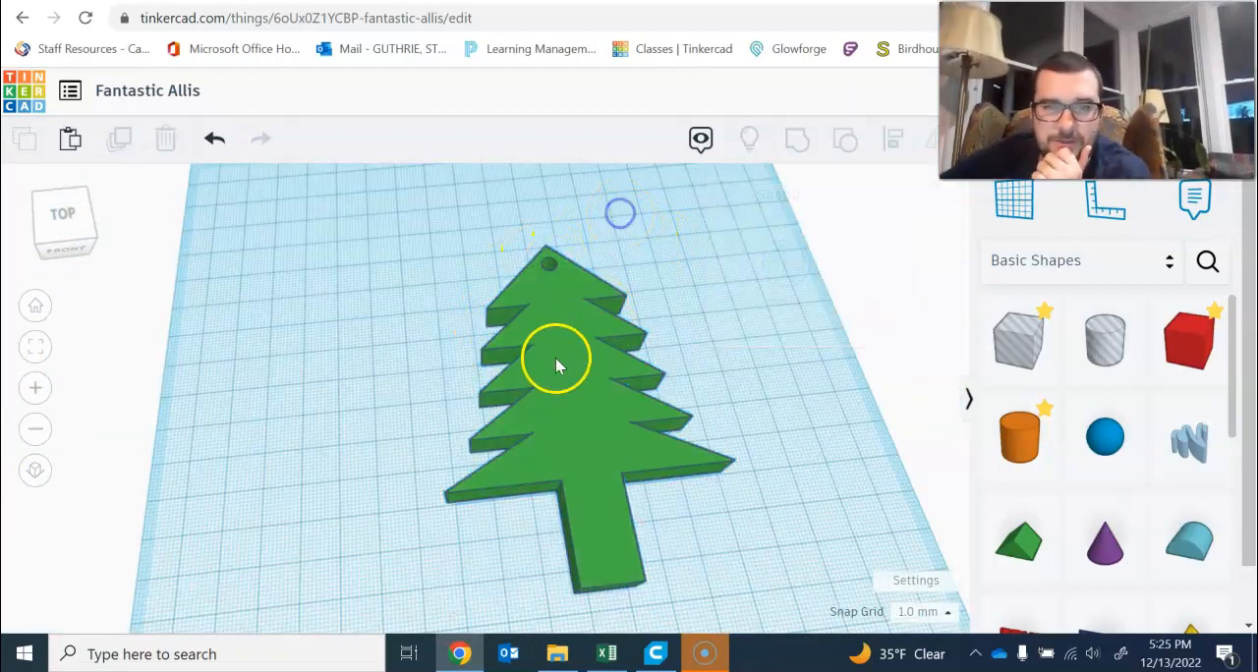
left_click(557, 366)
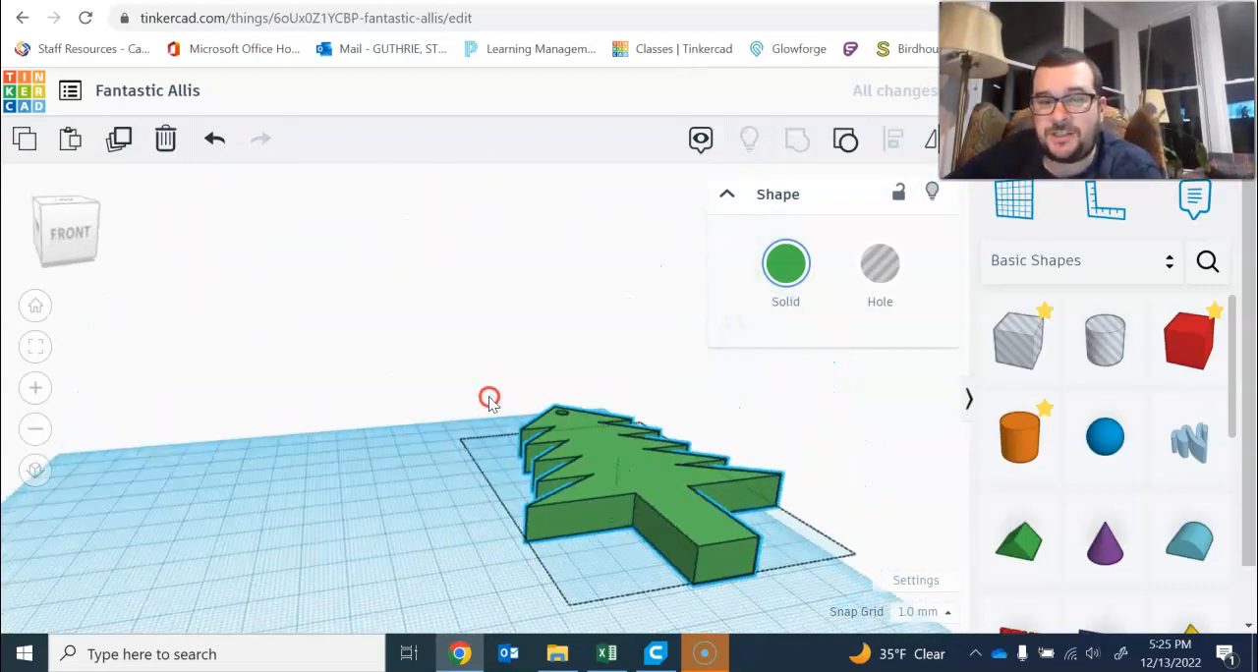
Tilt the view down onto the tree and scroll Basic Shapes to the red Box
left_click_drag(489, 398, 575, 432)
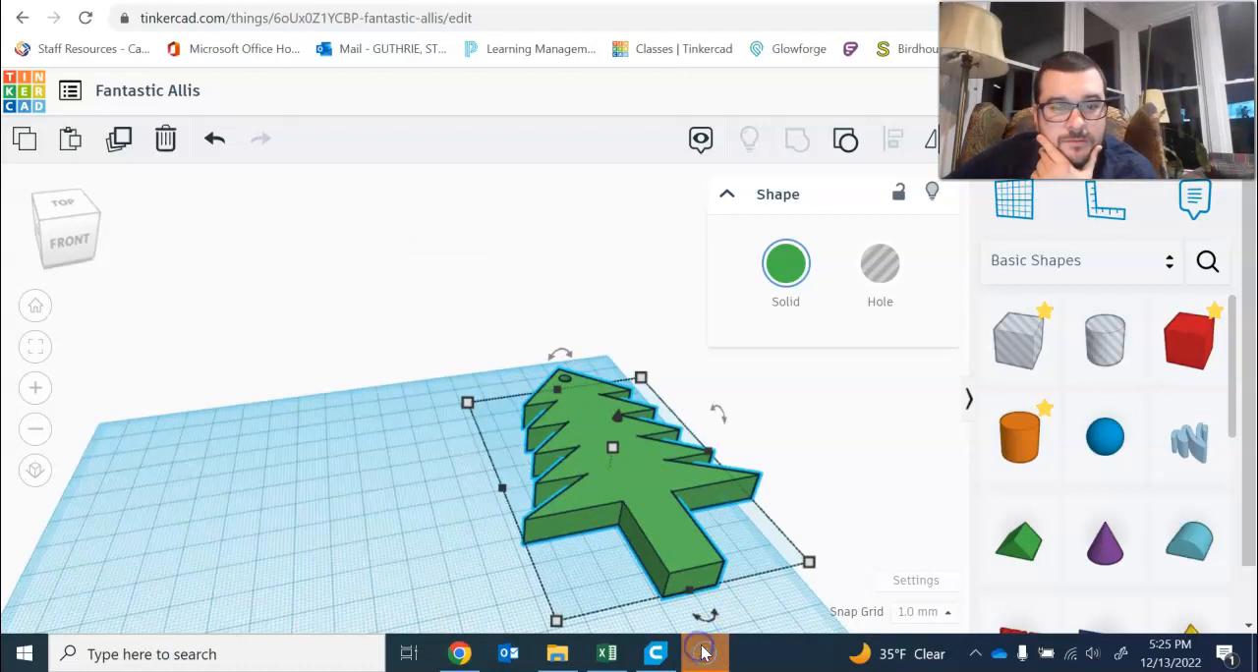
mouse_move(730, 504)
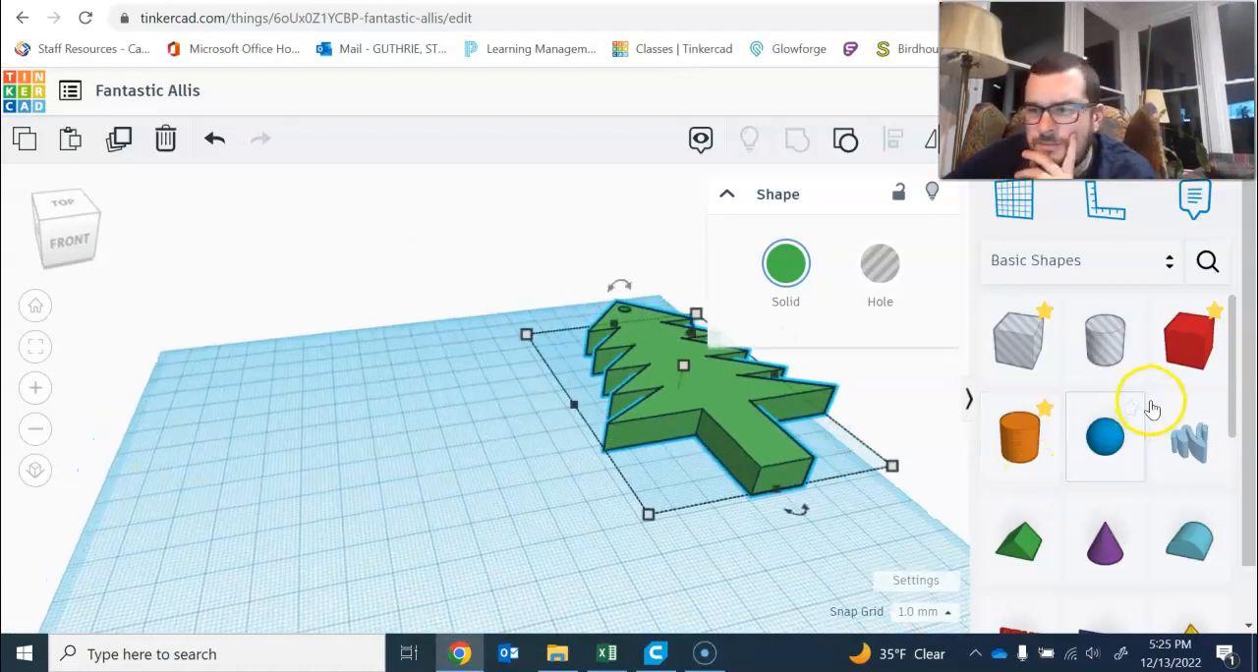
scroll("down", 3)
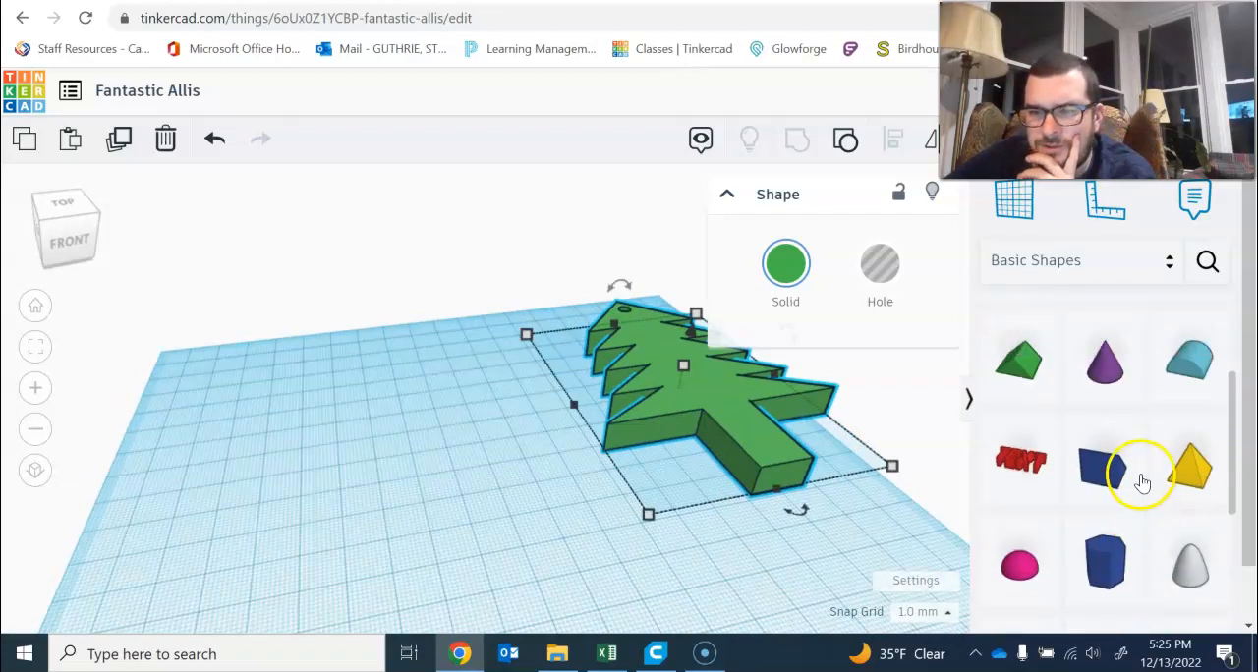
right_click(1100, 472)
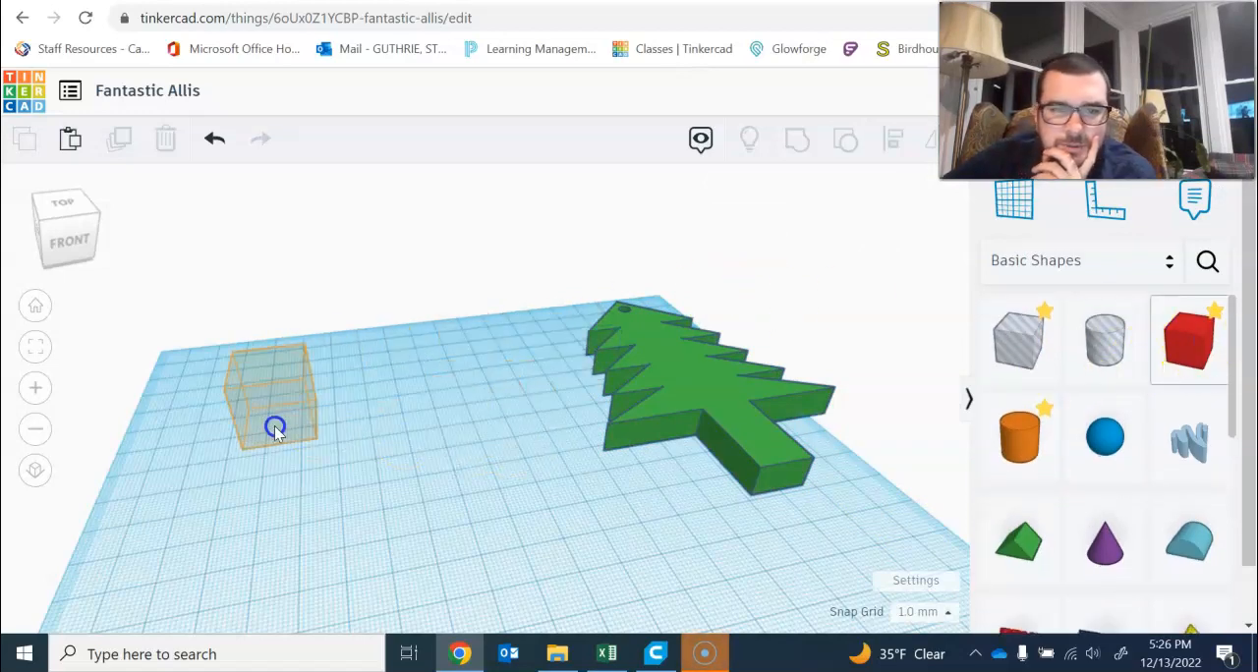
Drop the red box left of the tree and stretch it to about 74 by 27 mm
left_click(273, 427)
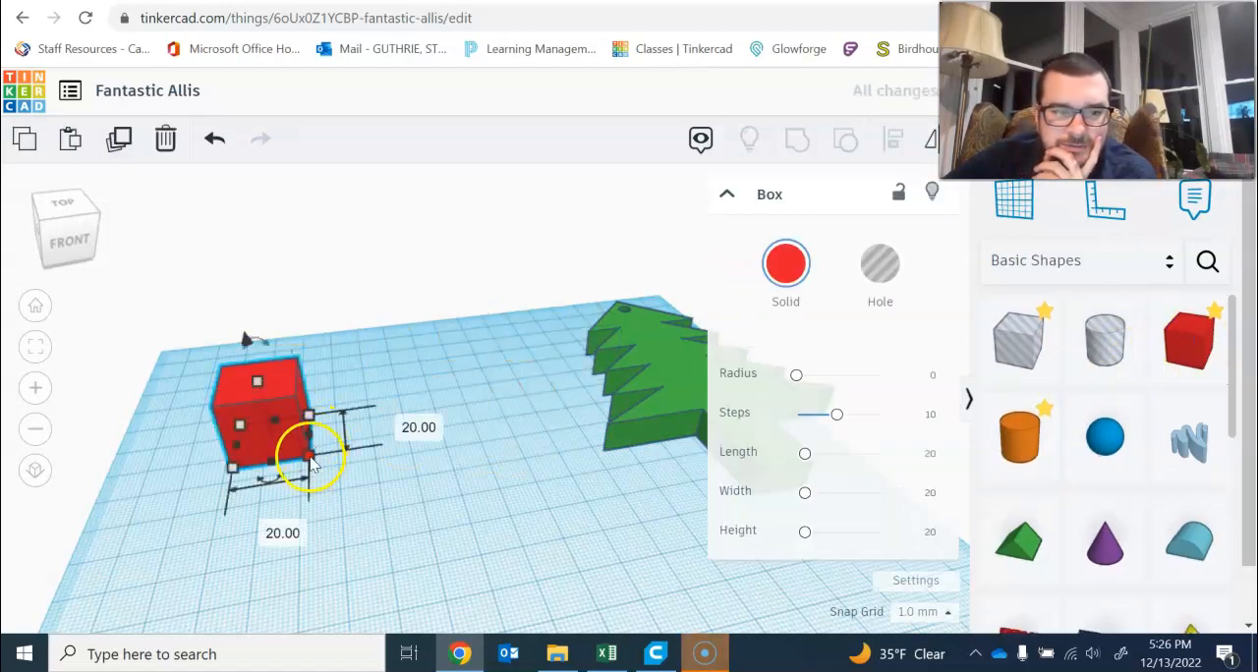
left_click_drag(314, 457, 496, 413)
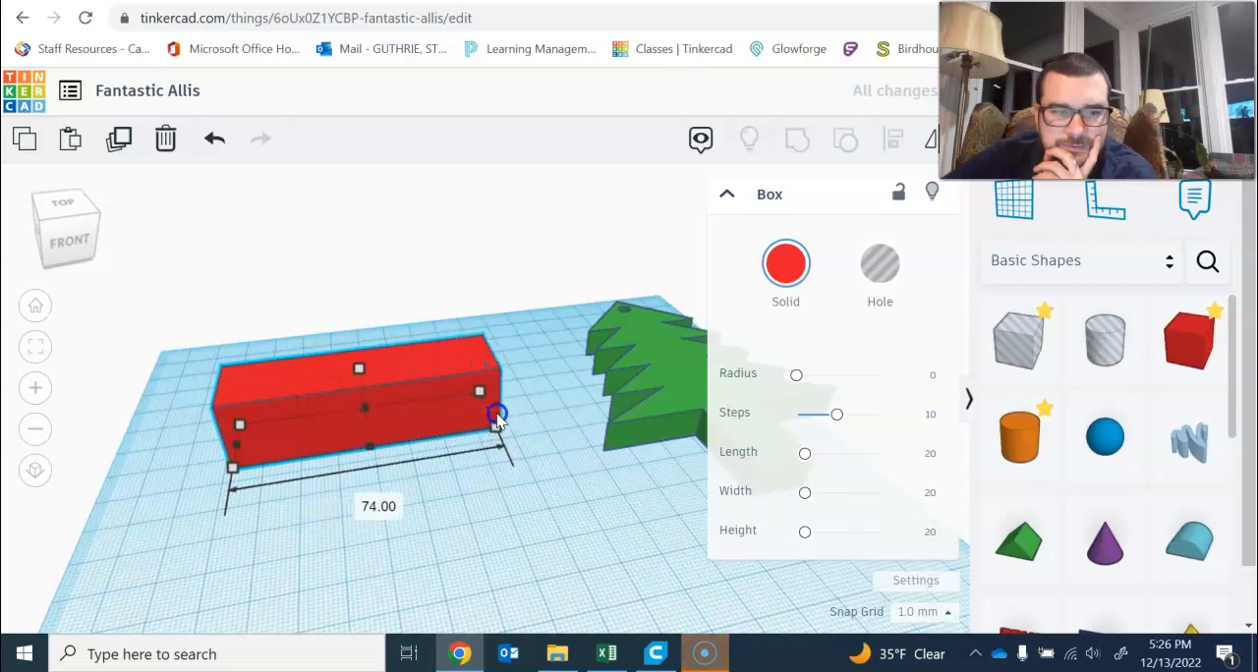
left_click_drag(496, 412, 506, 408)
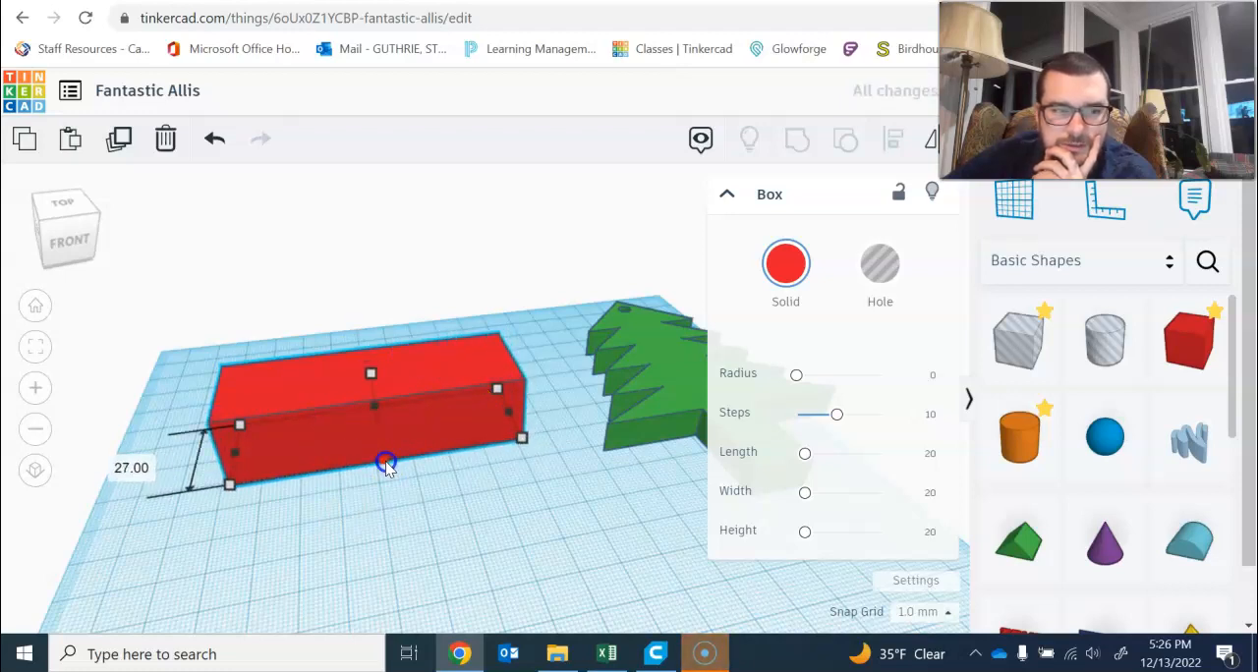
left_click_drag(386, 463, 394, 486)
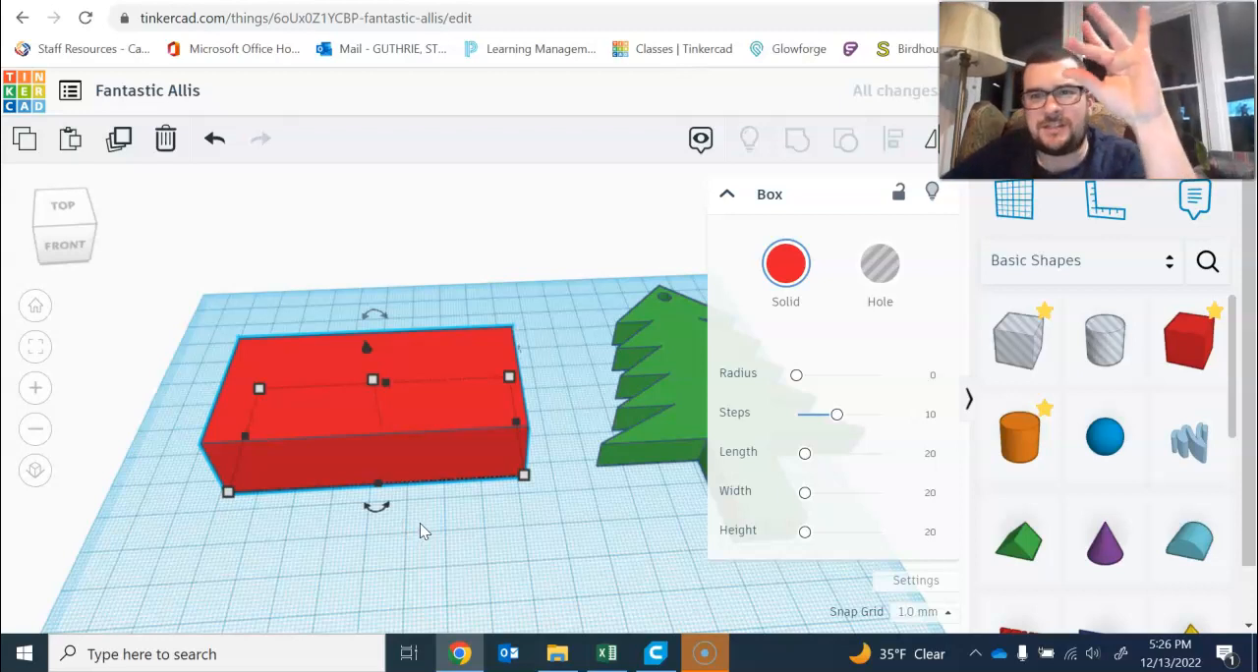
mouse_move(511, 538)
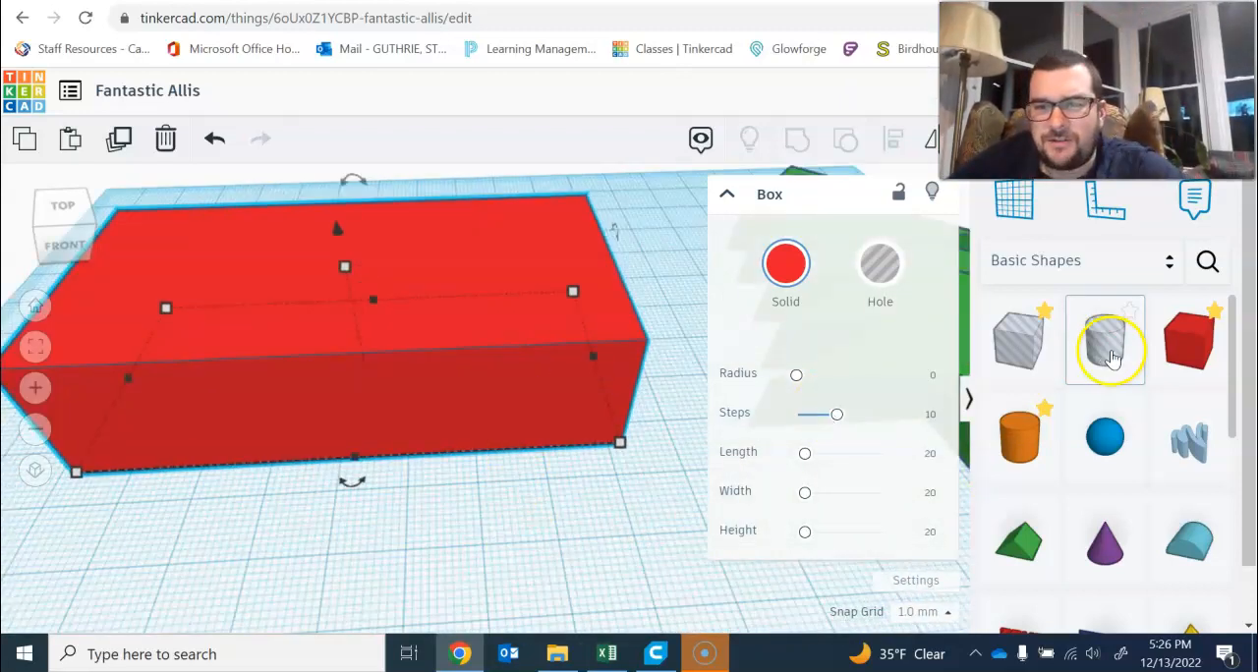
Enter 'Holidays 2022' as the text shape's content
left_click(506, 386)
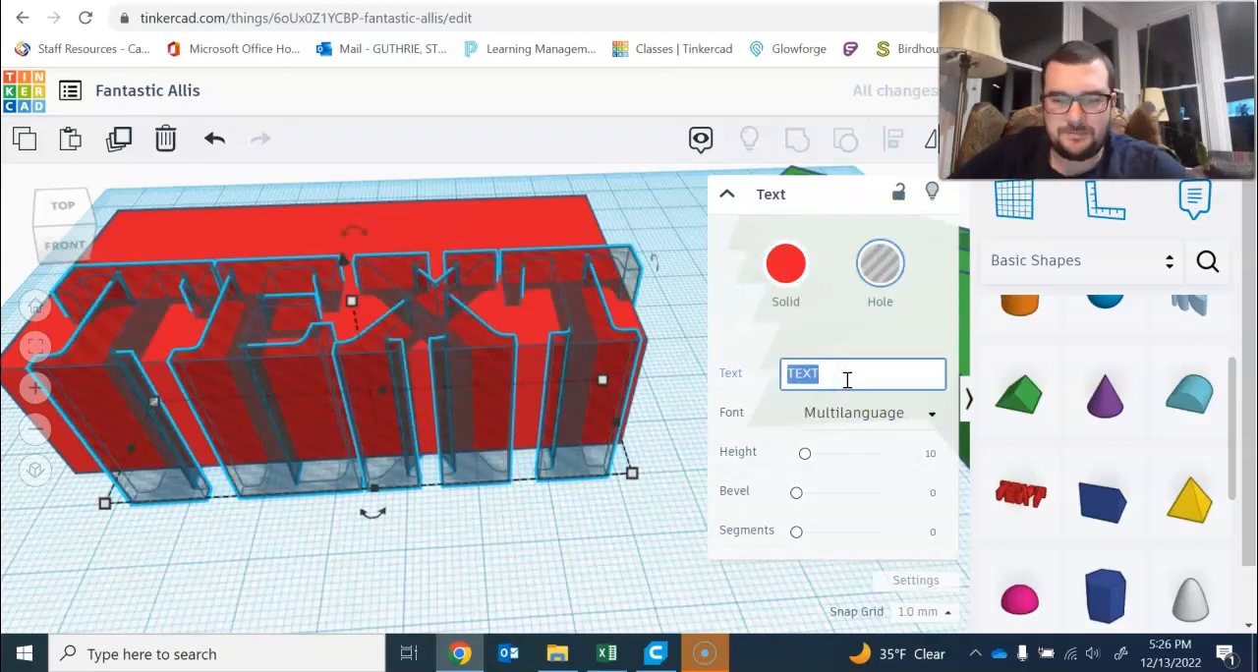
type("Holidays")
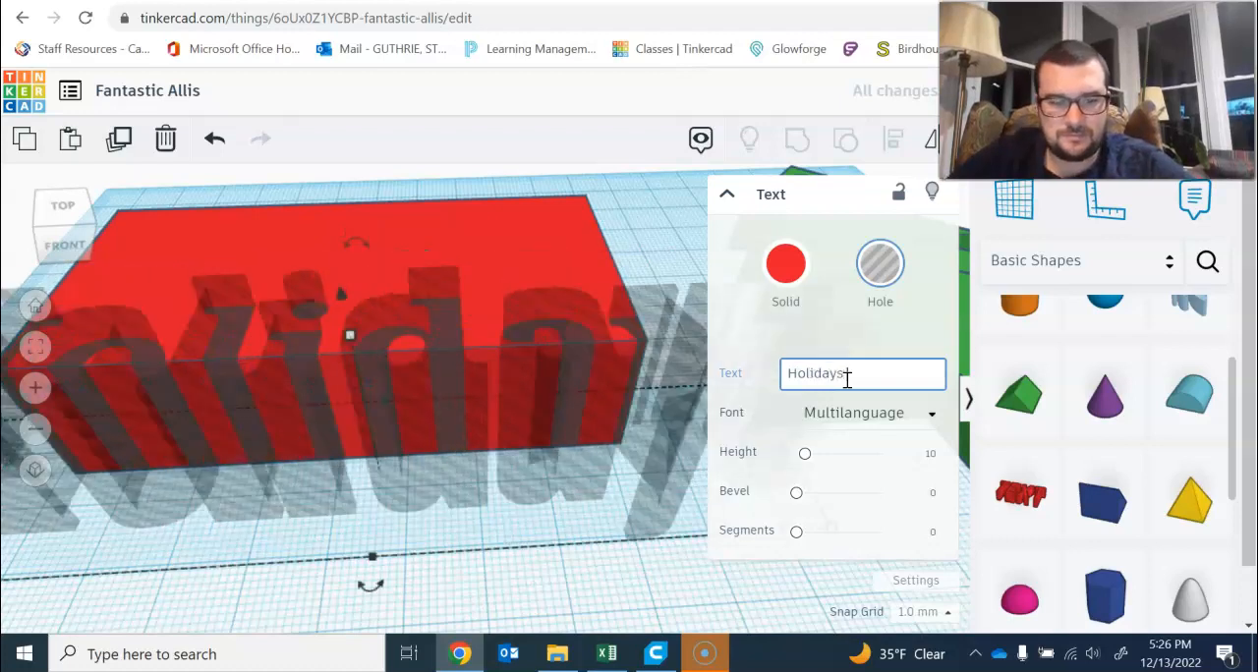
type("2022")
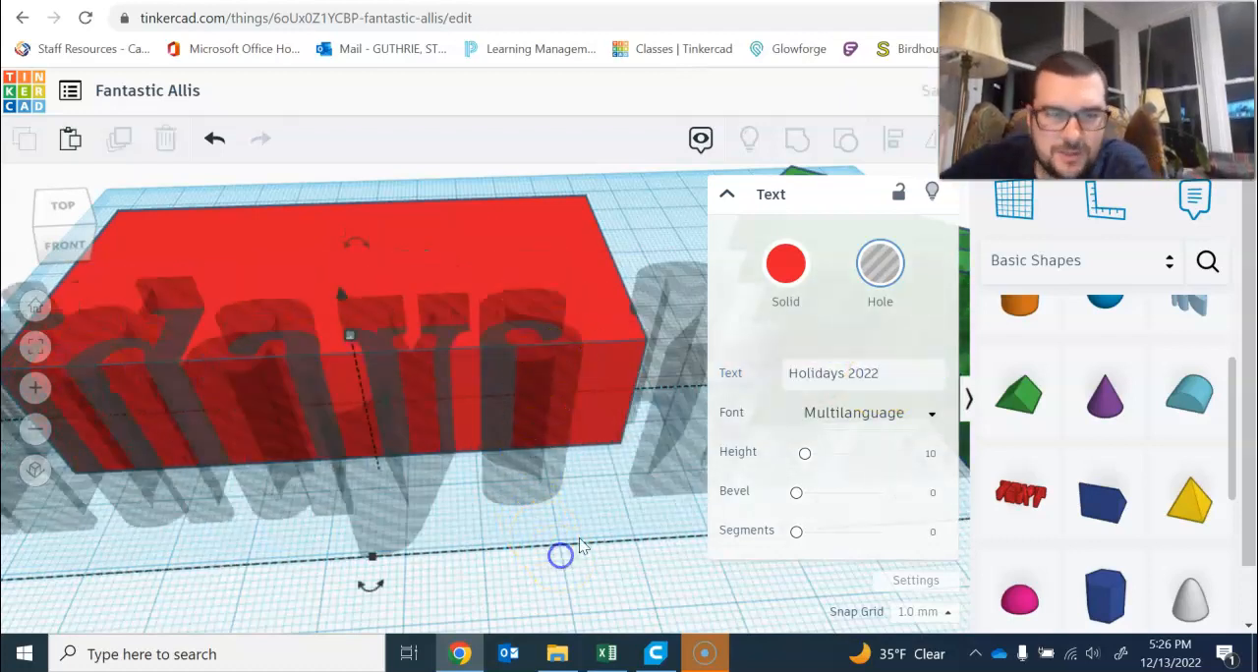
left_click(840, 373)
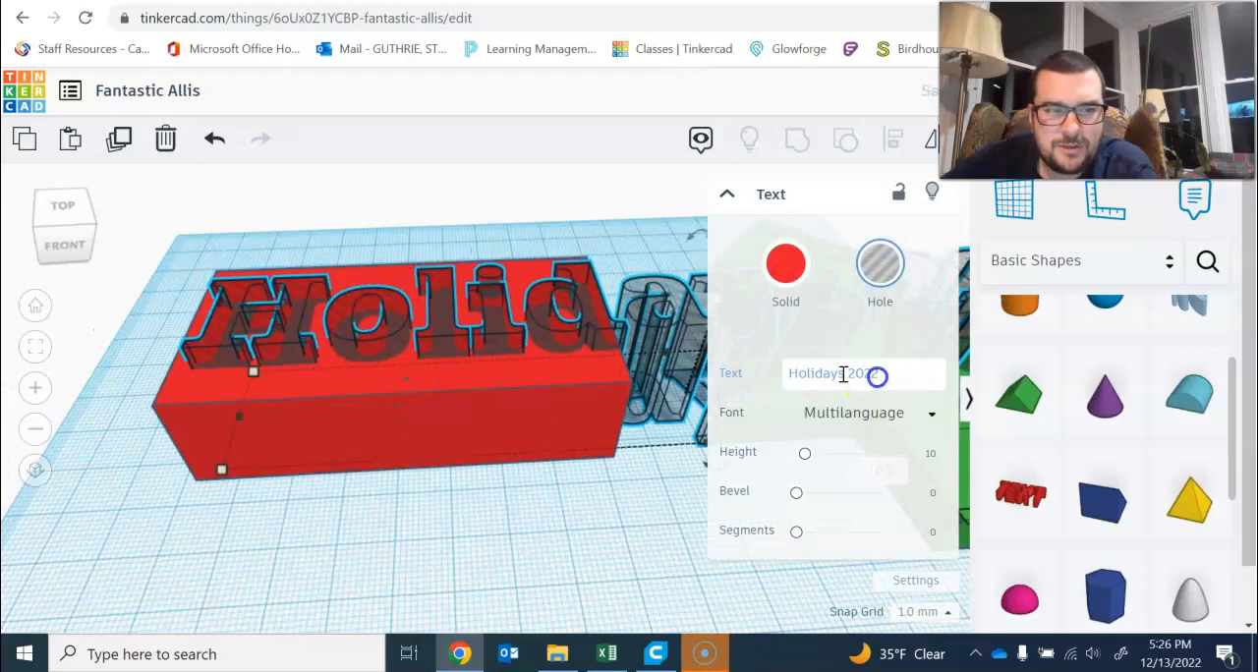
type("Holidays 2022")
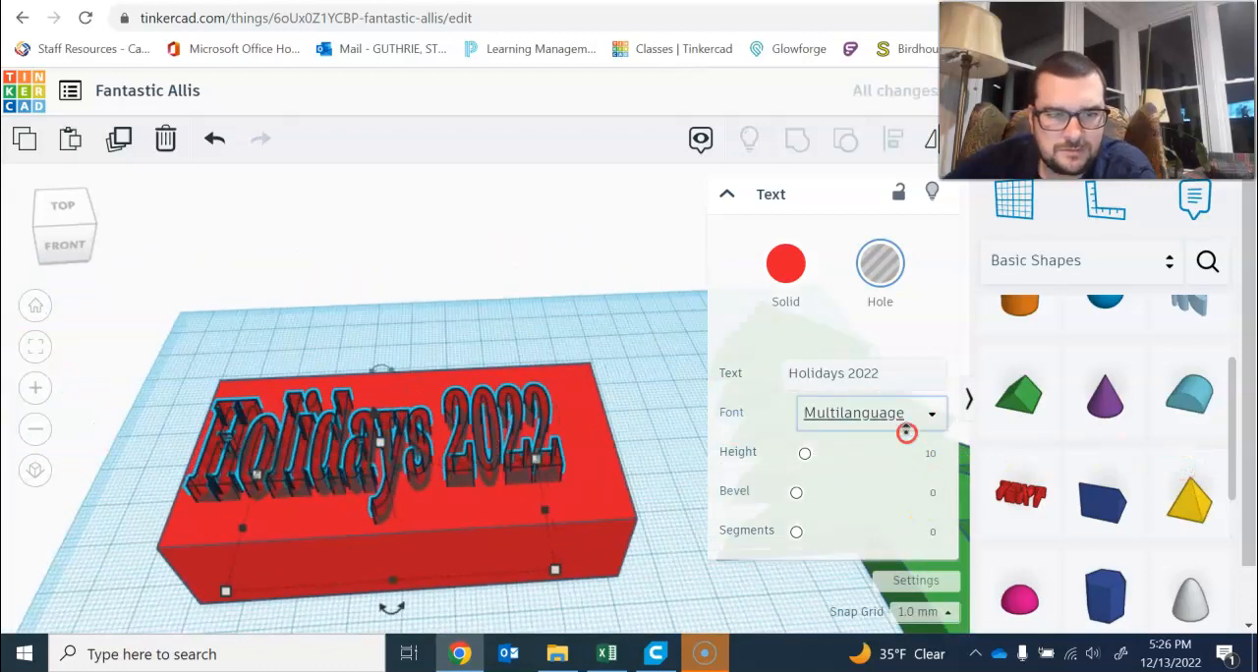
Center the text on the red block, sink it in, and group them to cut the words
left_click_drag(904, 432, 574, 455)
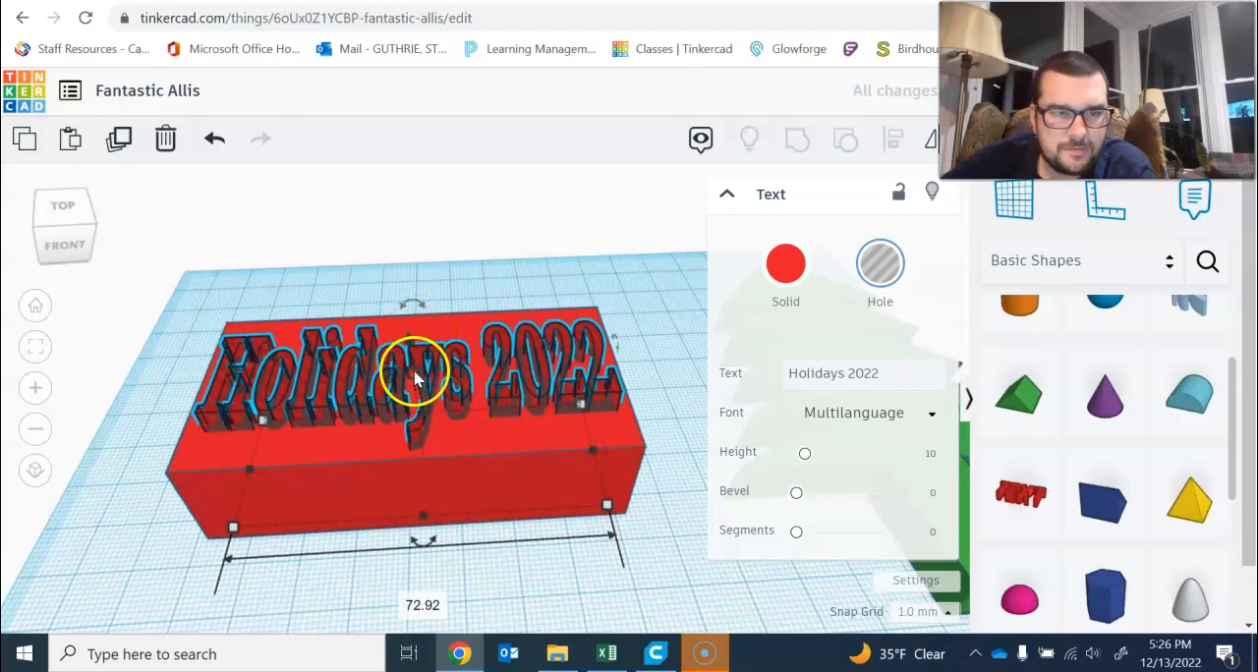
left_click_drag(412, 373, 413, 324)
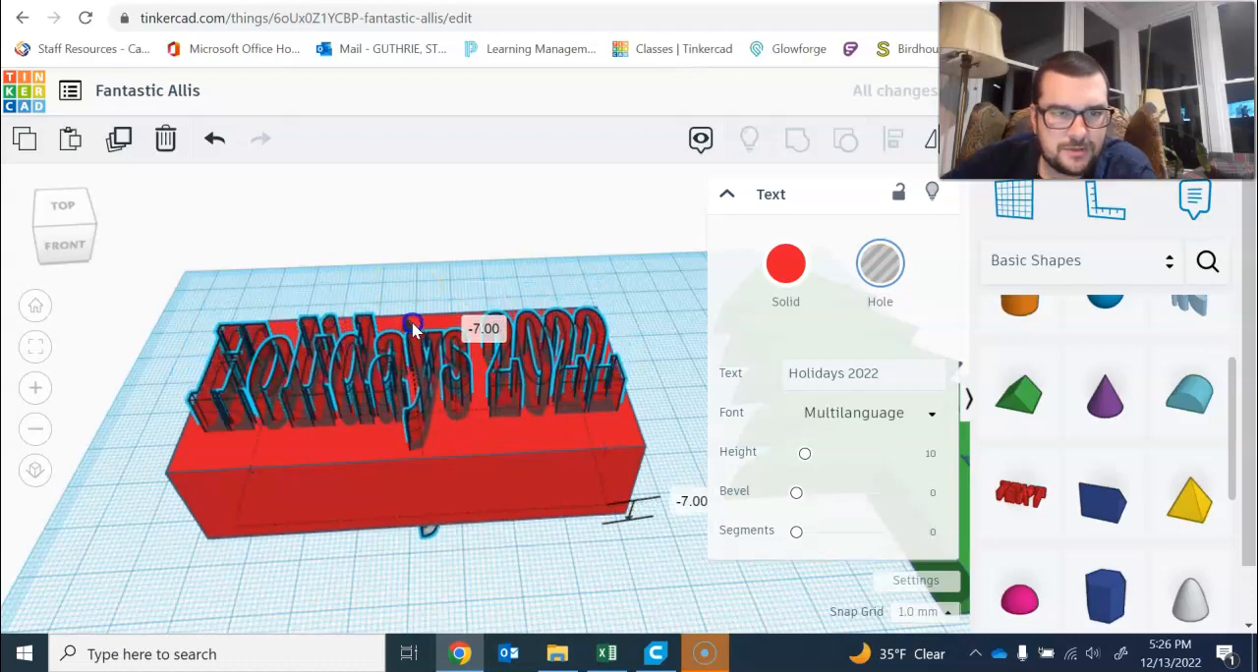
left_click(796, 139)
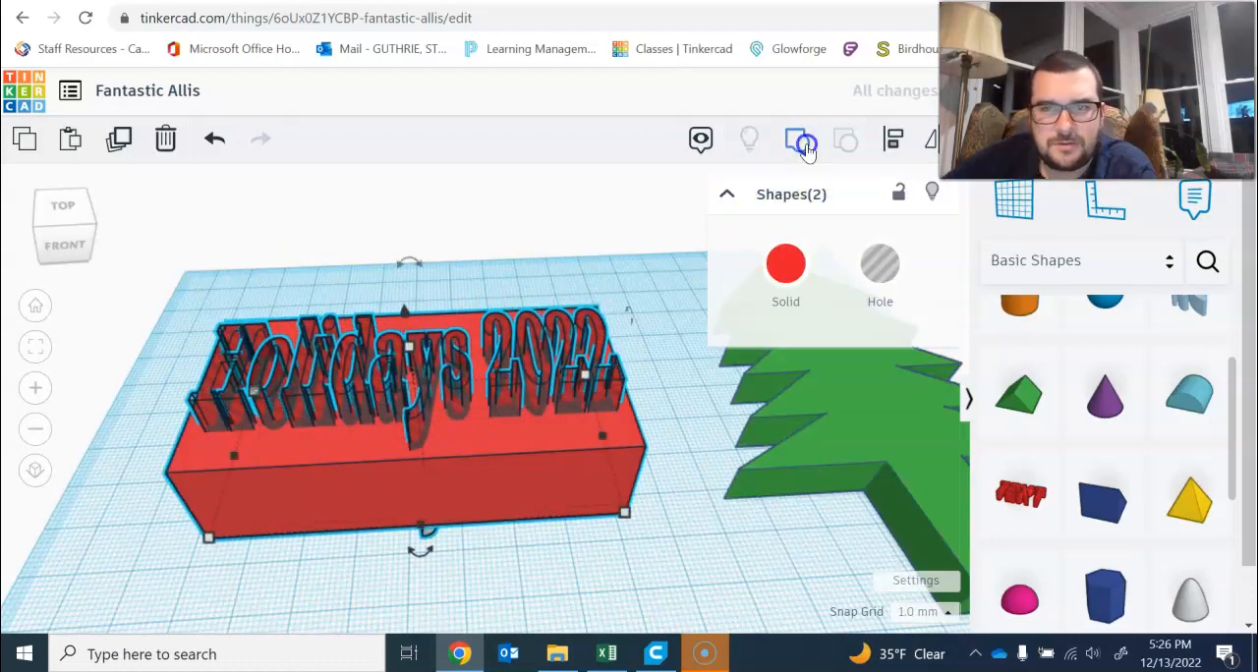
left_click(676, 526)
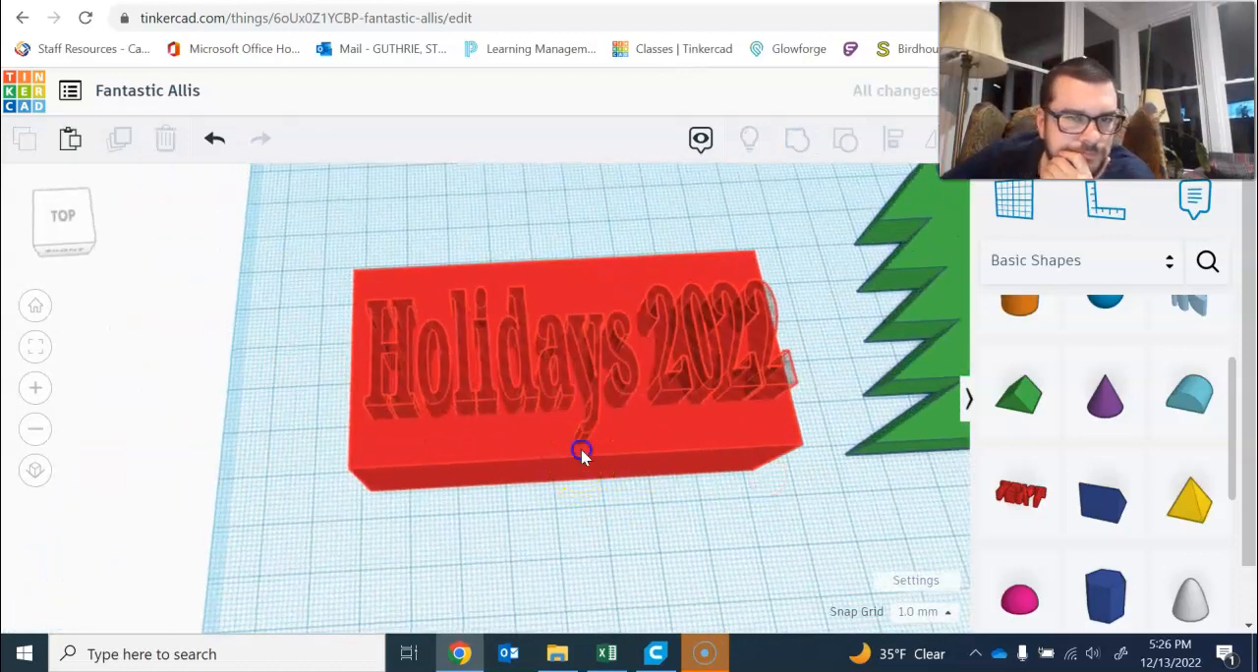
Lower the red tag's height, then add a 5 mm cylinder hole at its top-left corner and select both to group
left_click(583, 452)
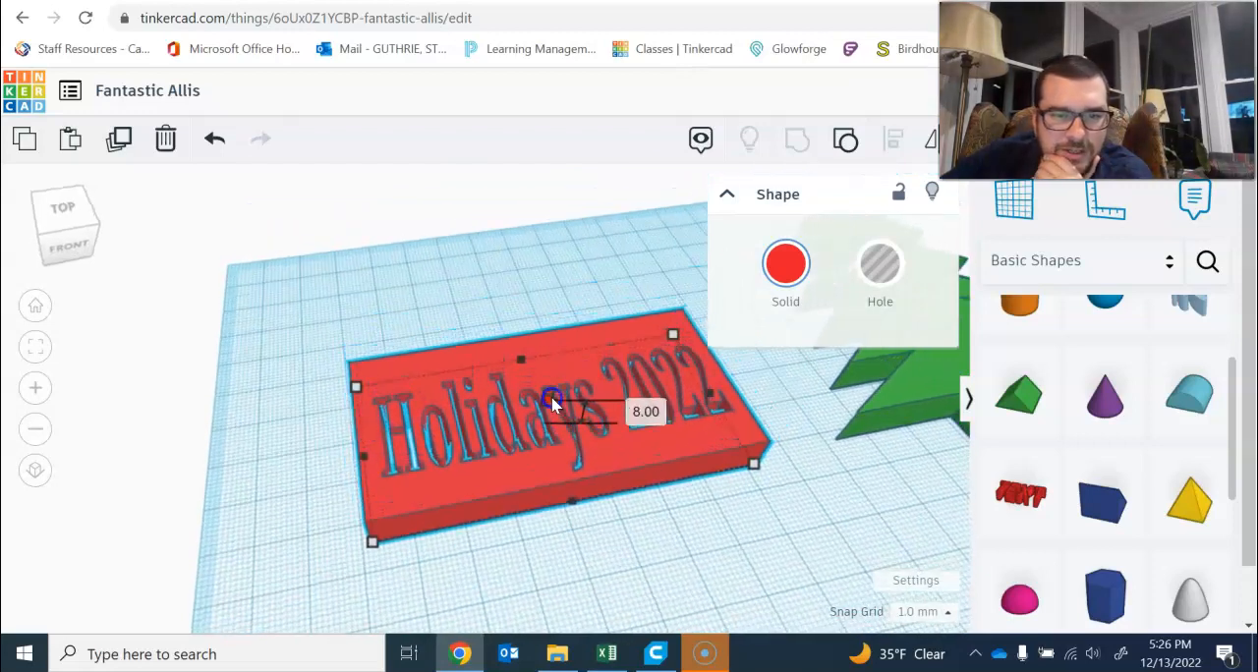
left_click(626, 545)
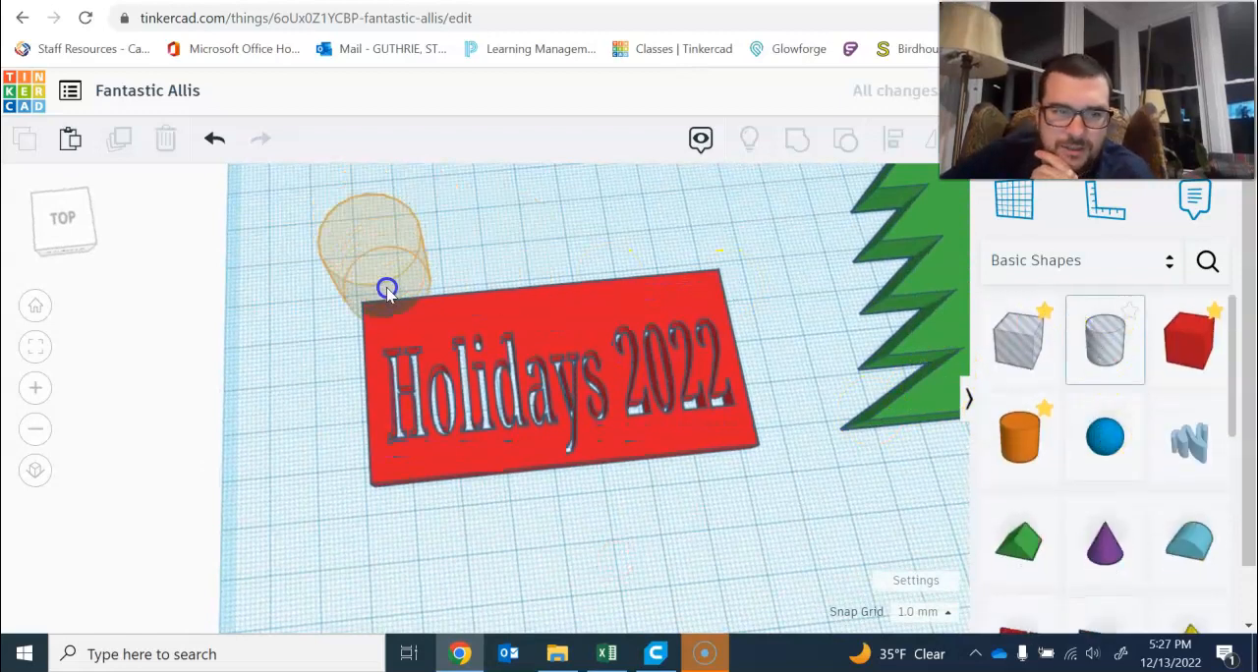
left_click(383, 290)
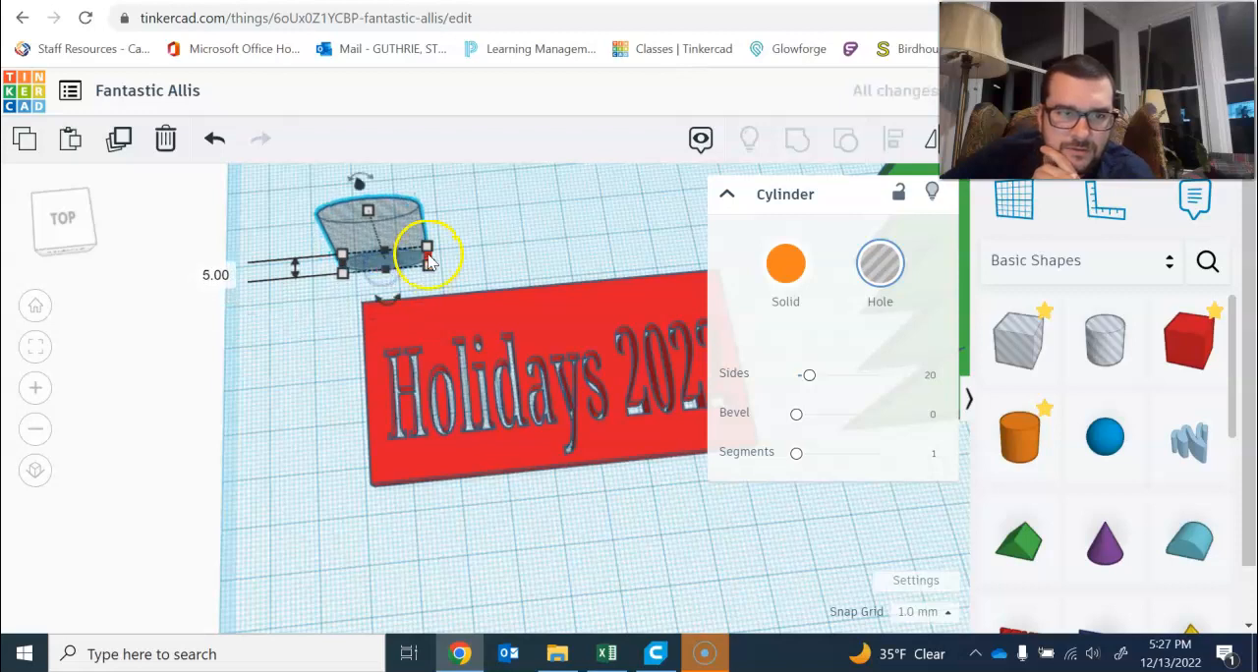
left_click_drag(425, 248, 363, 243)
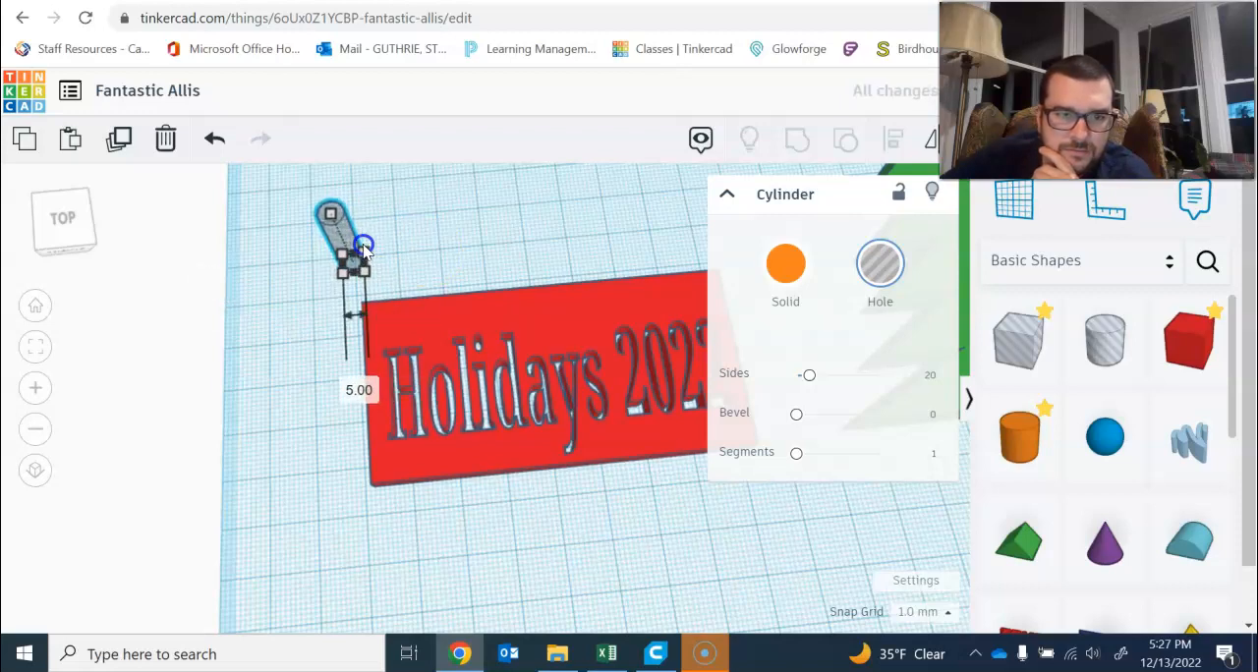
left_click_drag(364, 243, 382, 304)
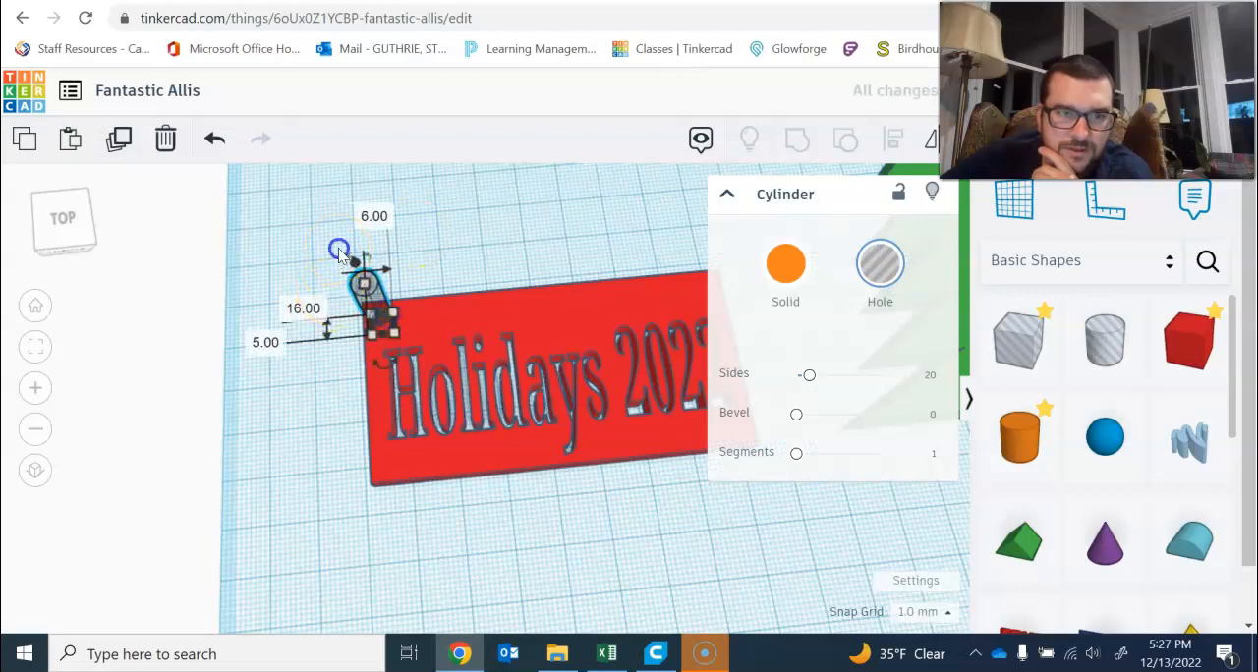
left_click(799, 140)
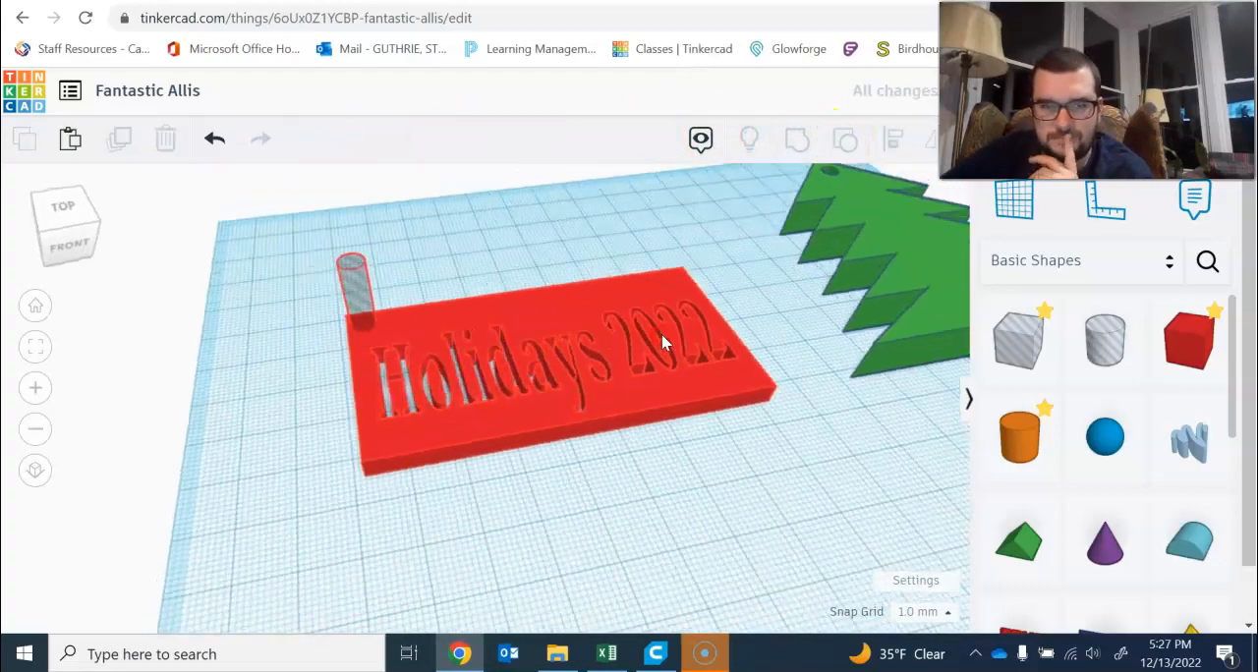
left_click_drag(663, 344, 695, 324)
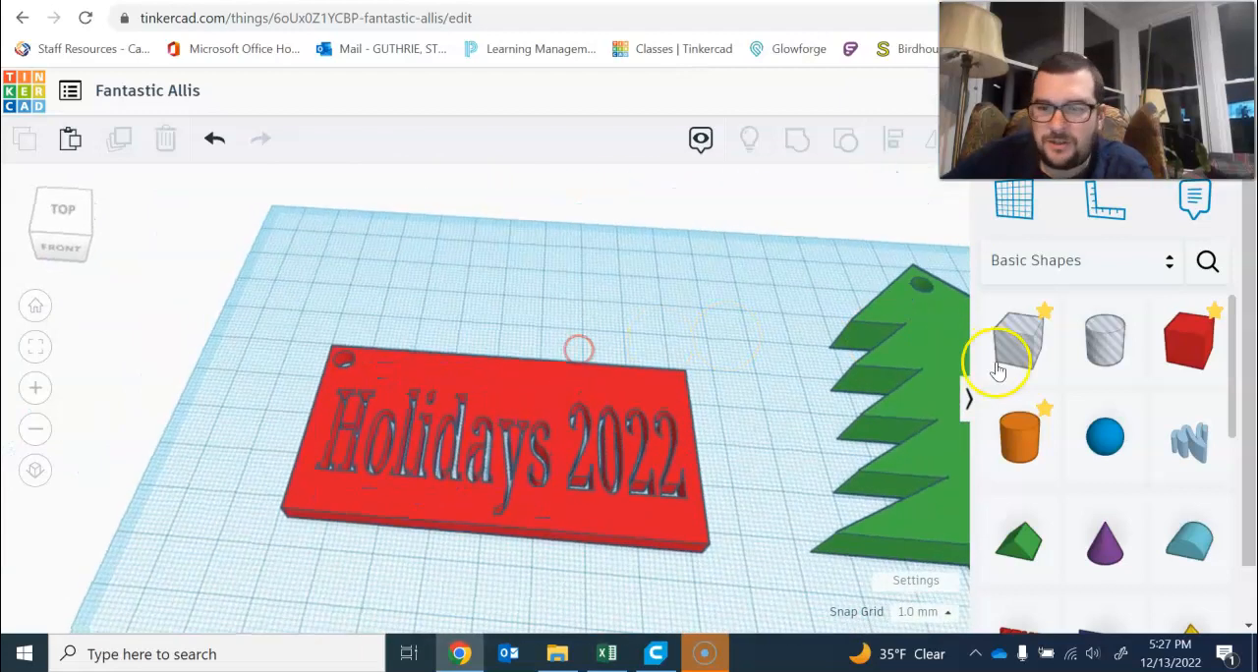
scroll("down", 3)
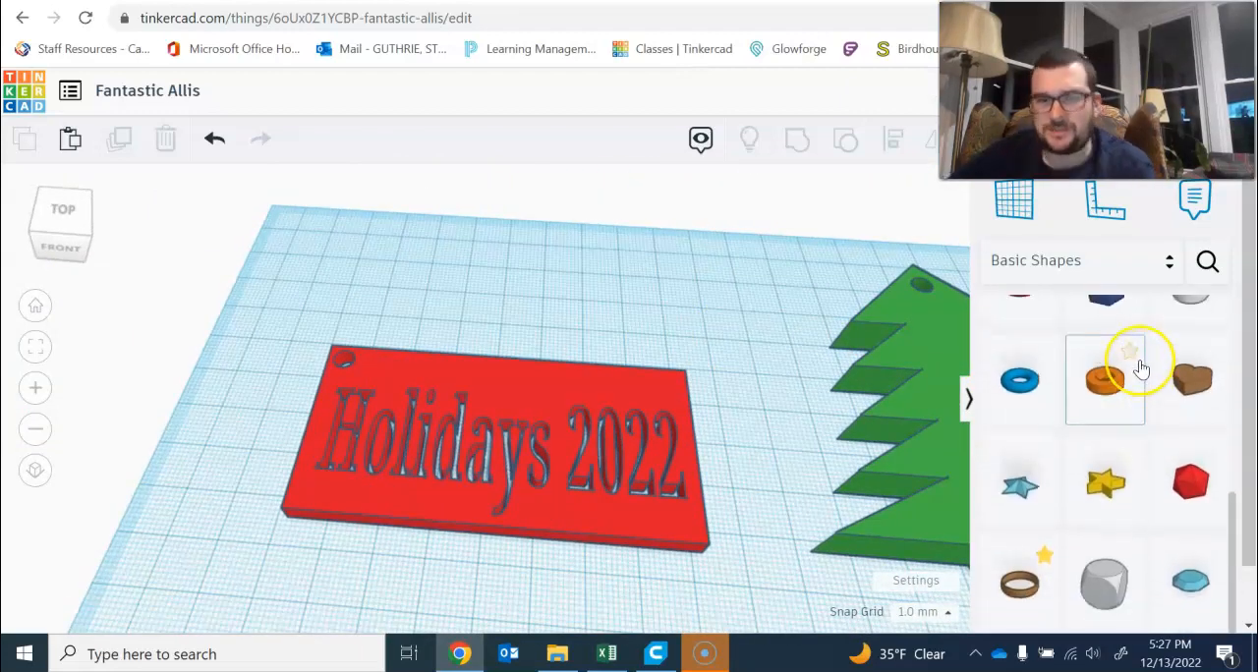
mouse_move(1104, 383)
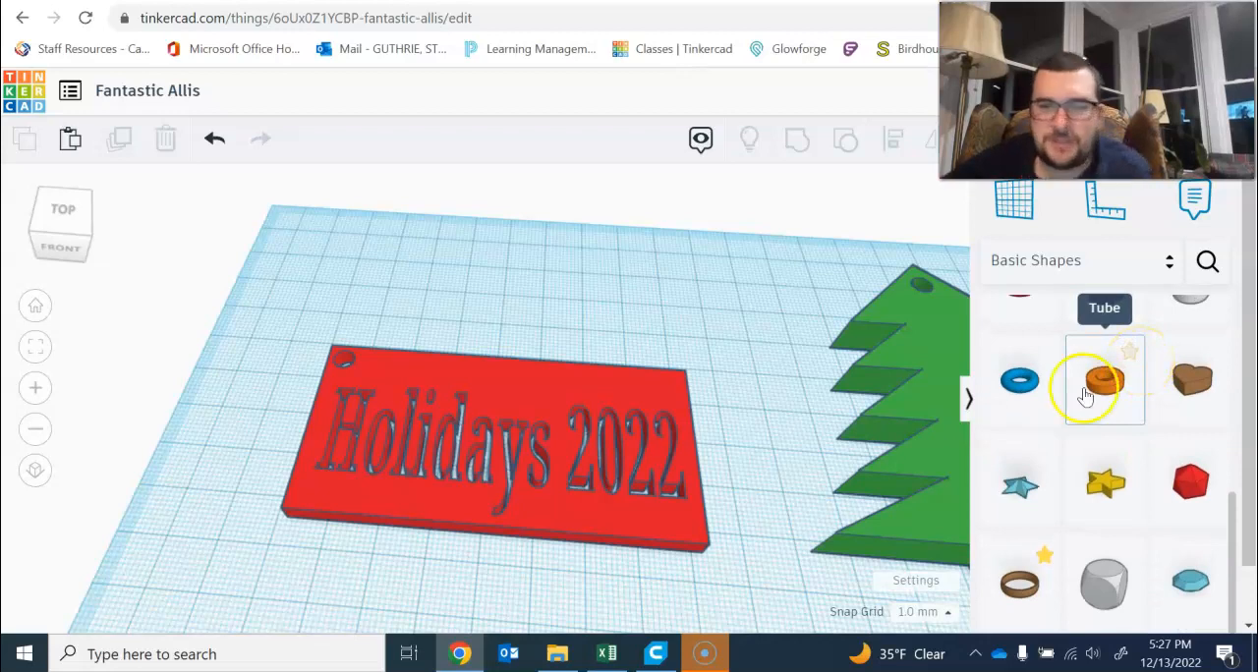
mouse_move(455, 456)
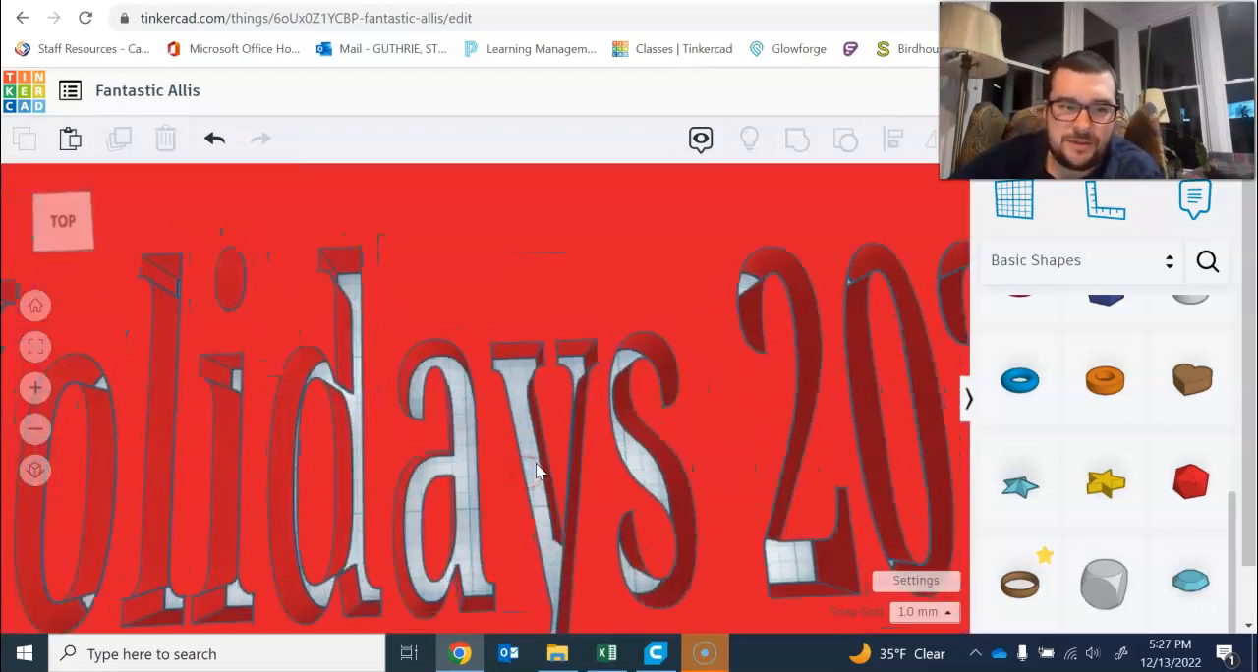
scroll("down", 3)
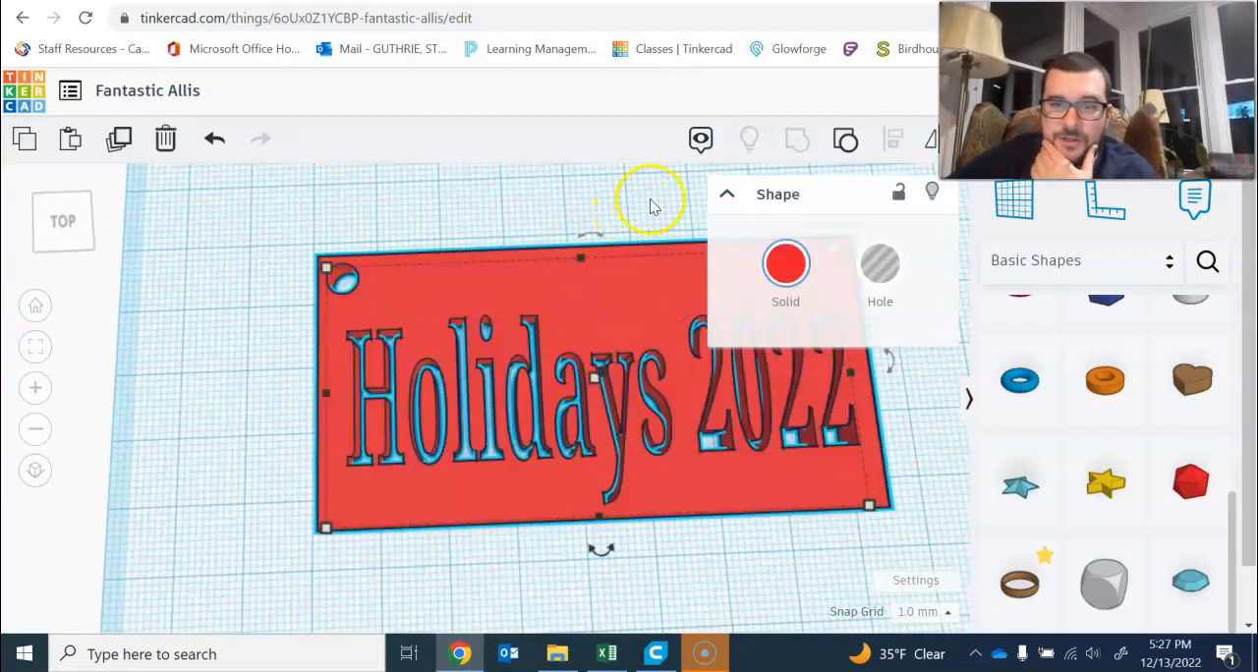
Drop a solid Box onto the Holidays 2022 lettering and resize it into a thin strip inside the d
left_click(648, 201)
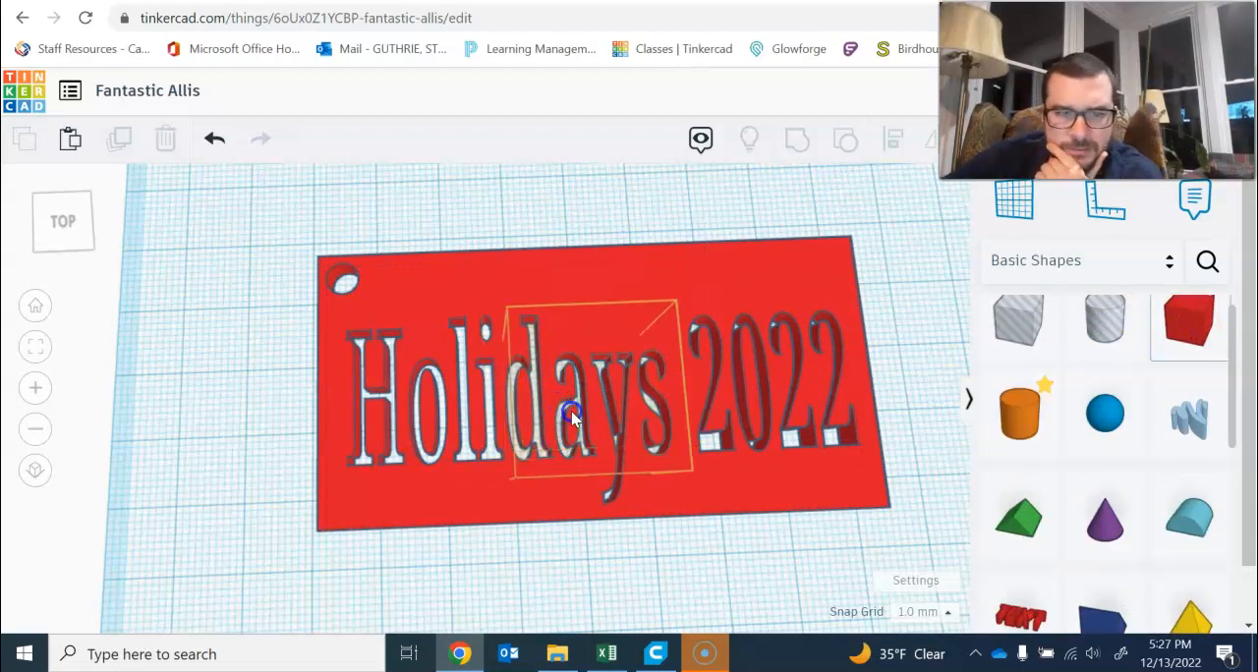
left_click(534, 407)
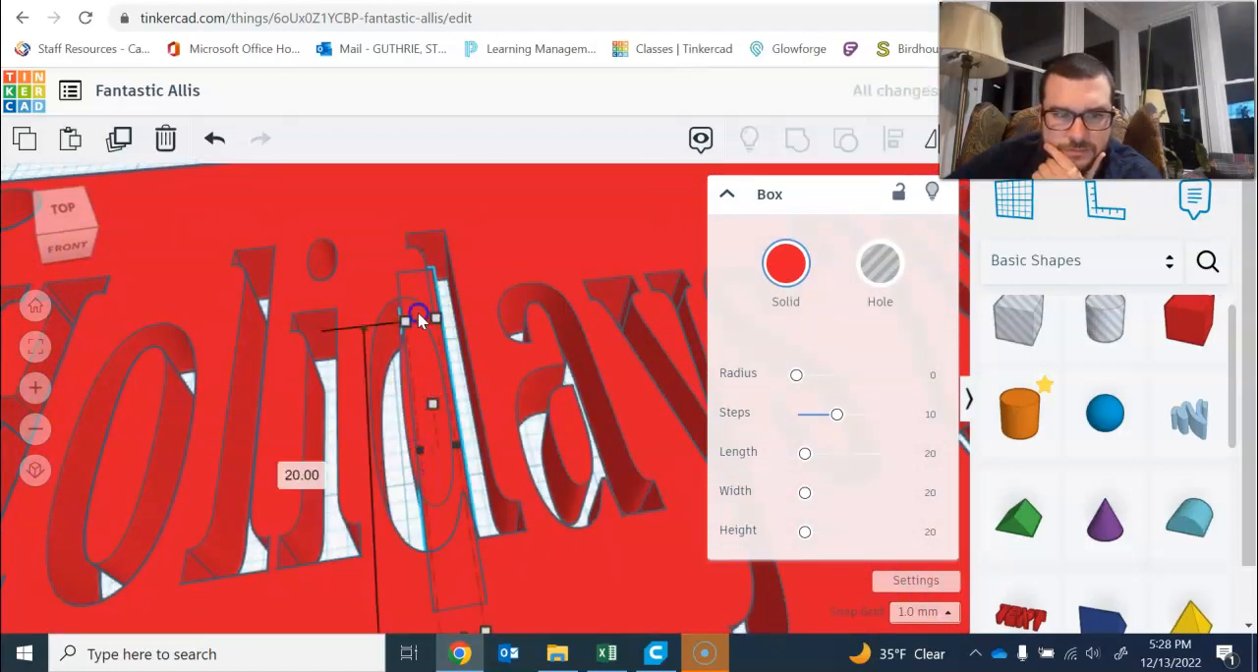
left_click_drag(420, 316, 462, 458)
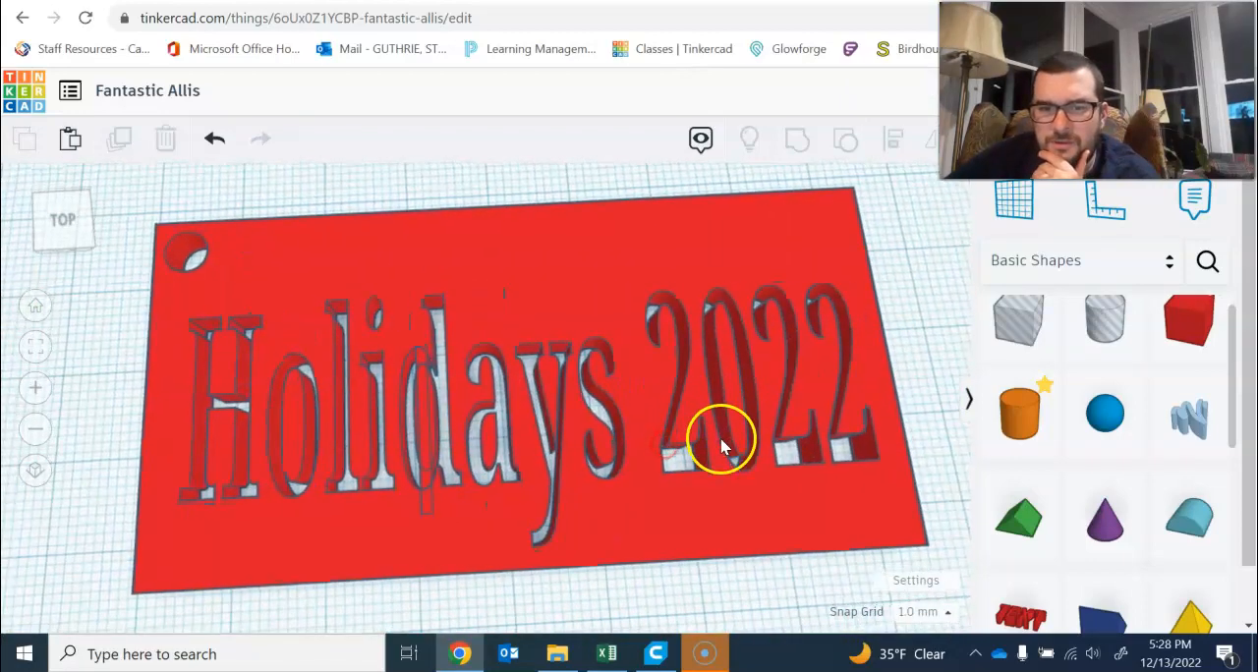
scroll("down", 3)
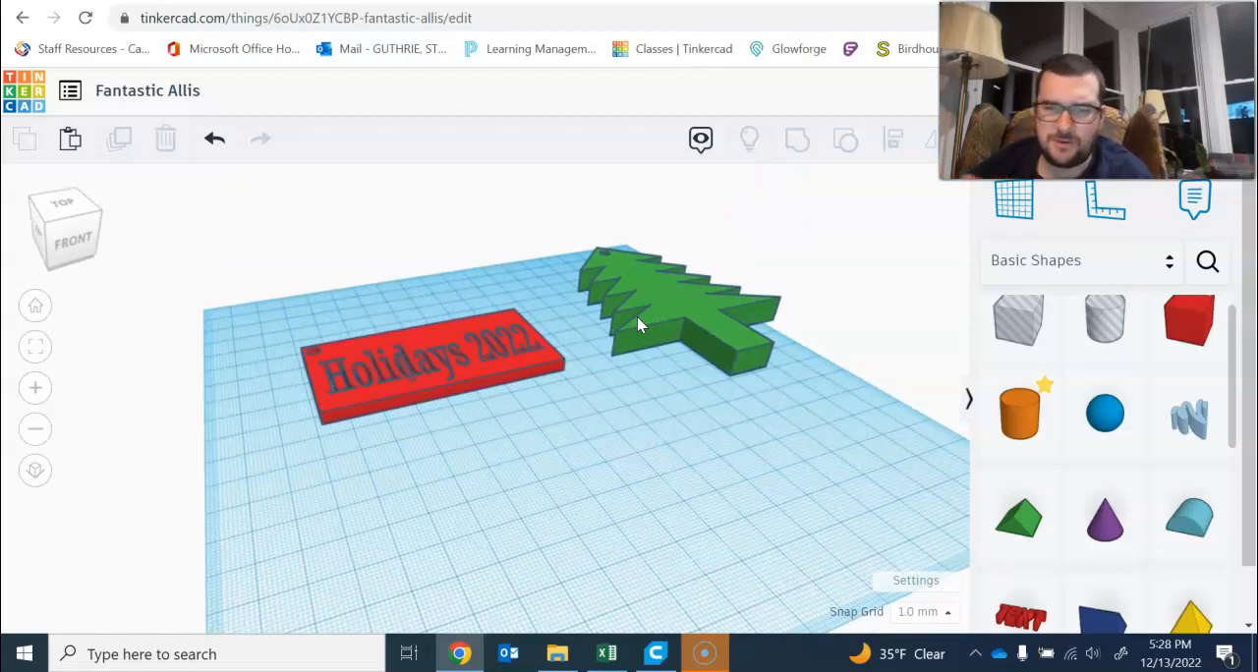
mouse_move(565, 314)
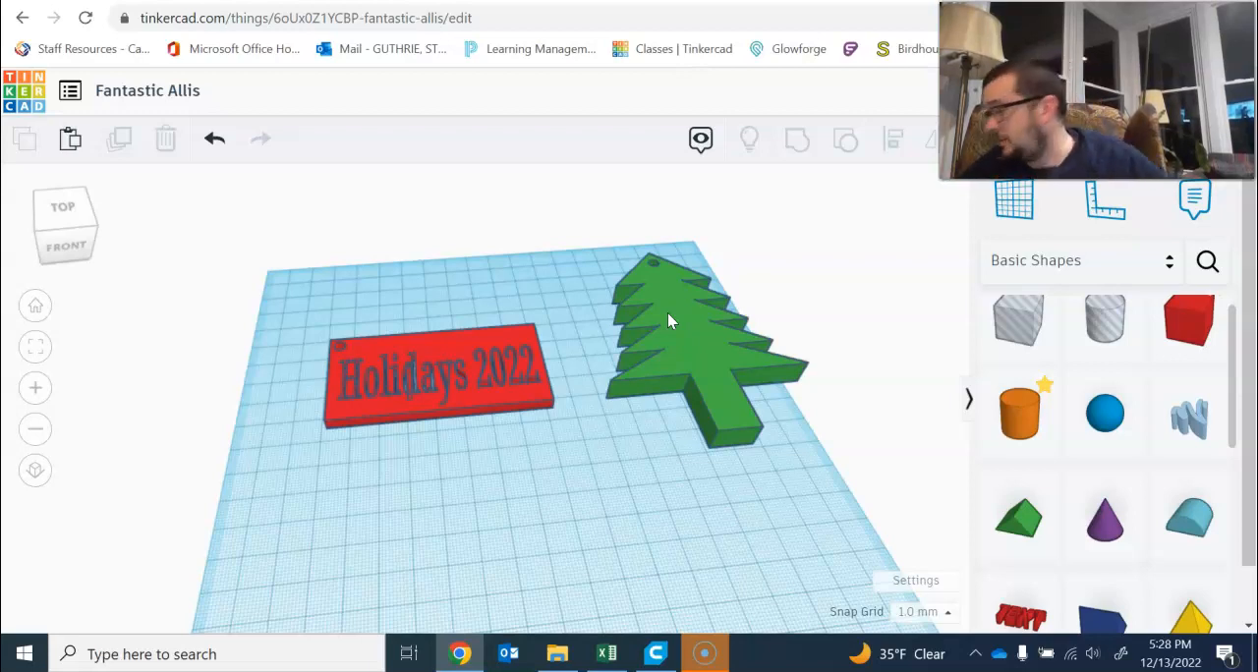
mouse_move(194, 339)
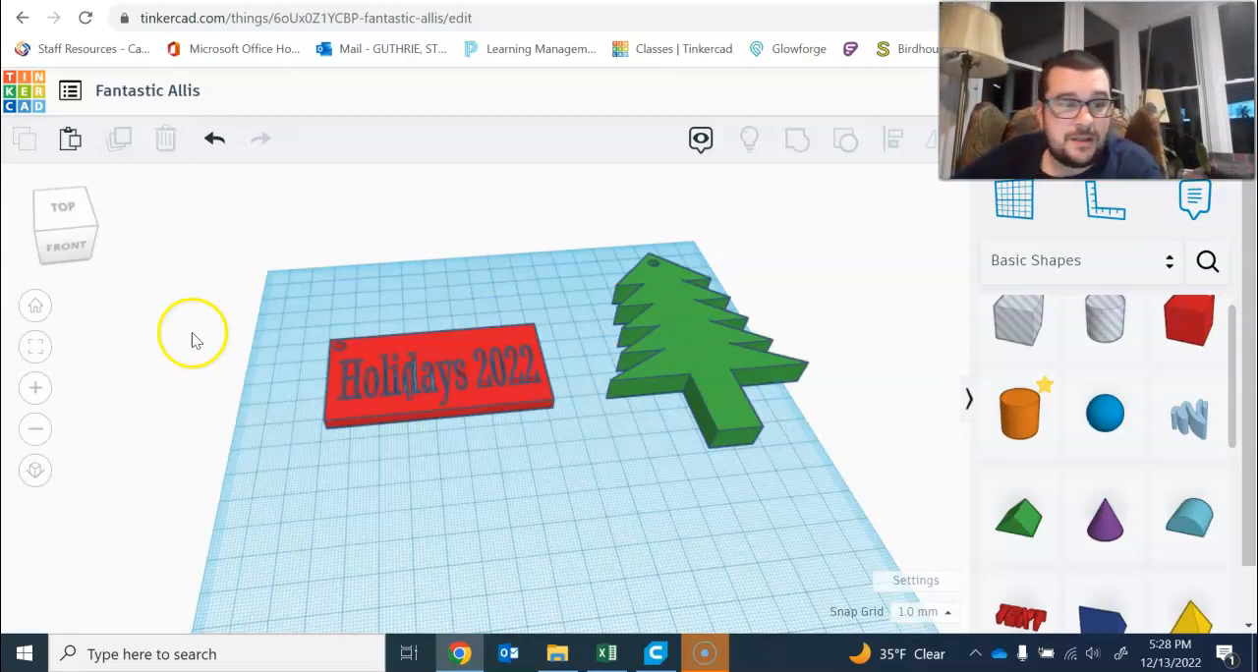
mouse_move(233, 452)
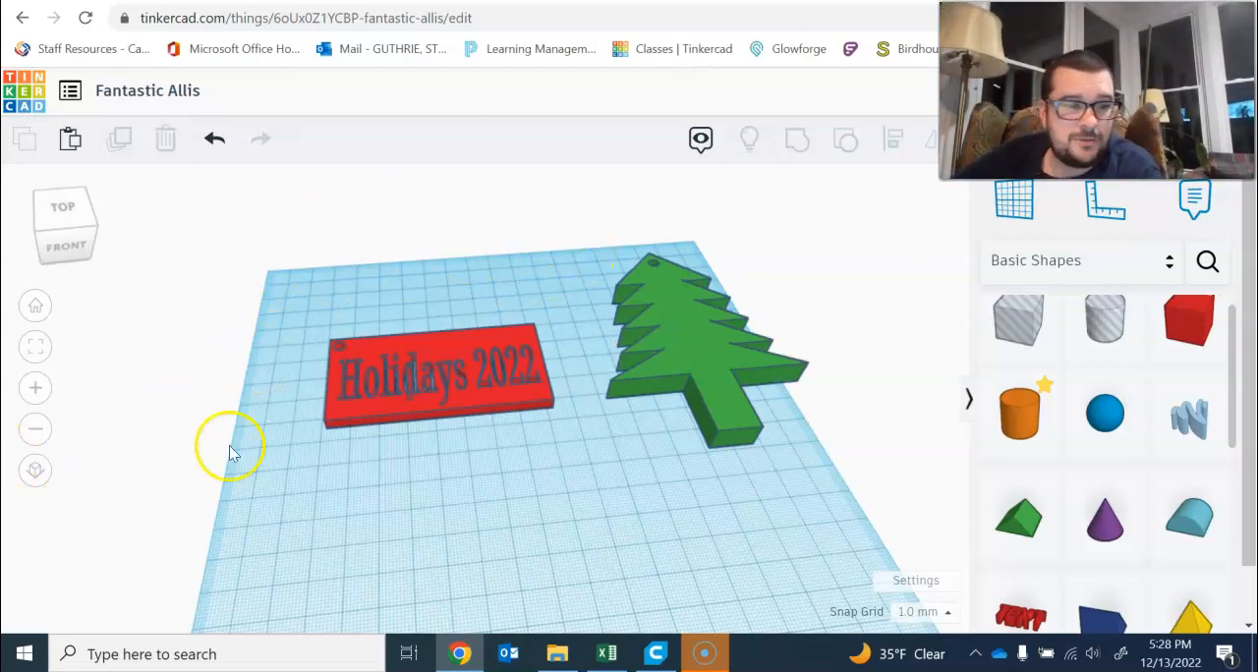
mouse_move(153, 533)
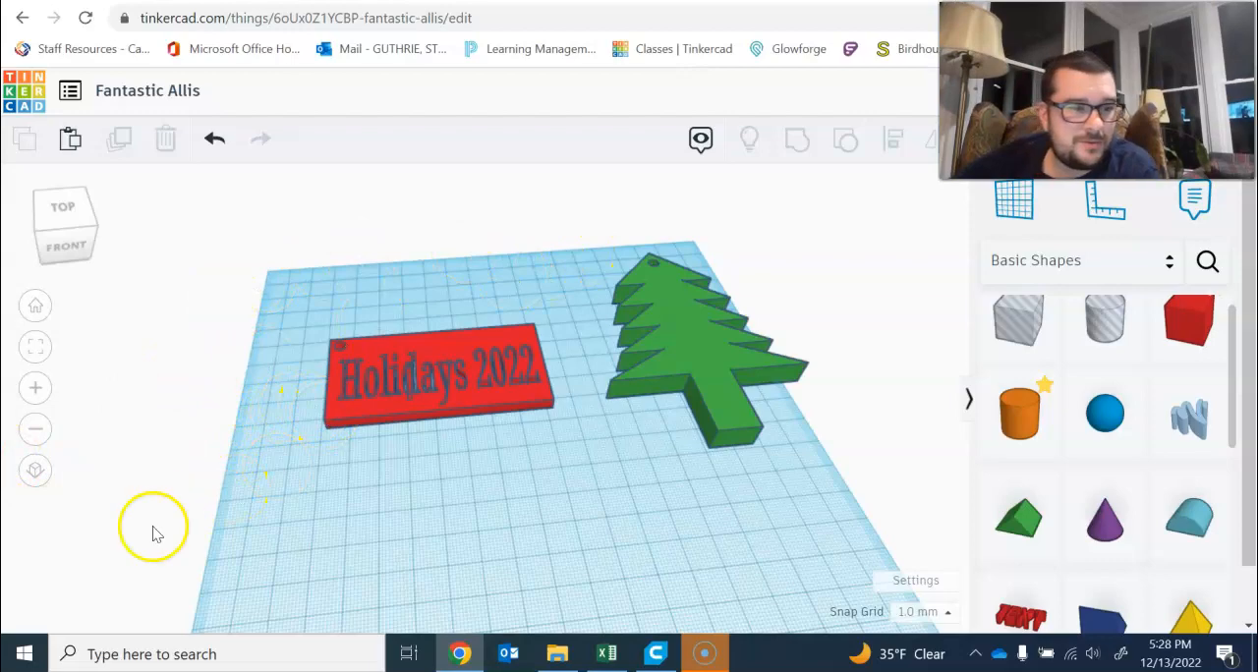